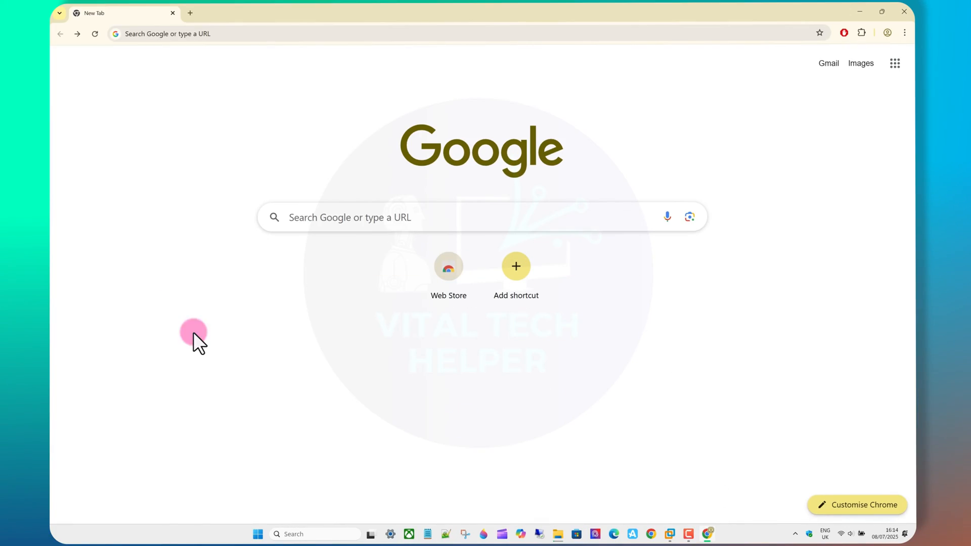
Search for 'download windows 10 iso' and browse Microsoft's Download Windows 10 page.
{"action": "type", "text": "download windows 10 iso"}
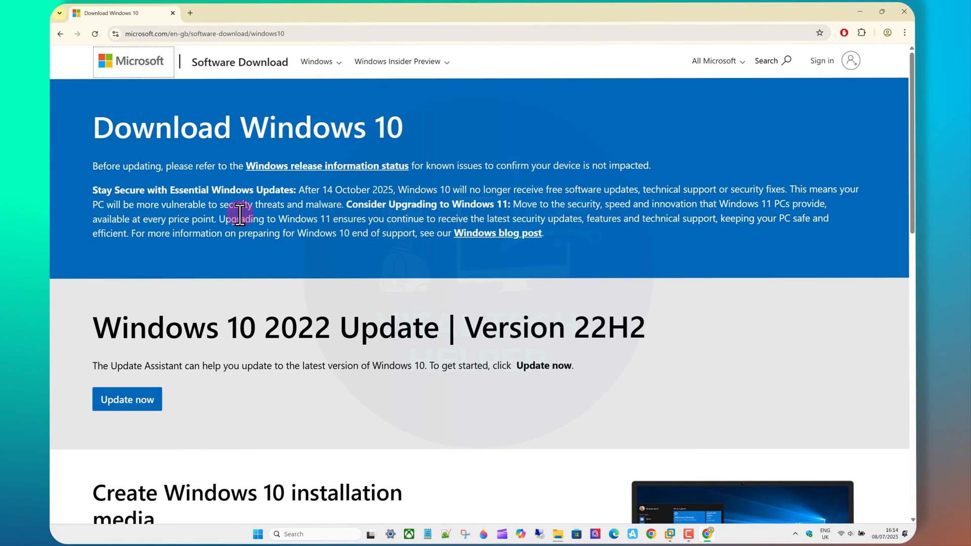
{"action": "scroll", "scroll_direction": "down", "scroll_amount": 3}
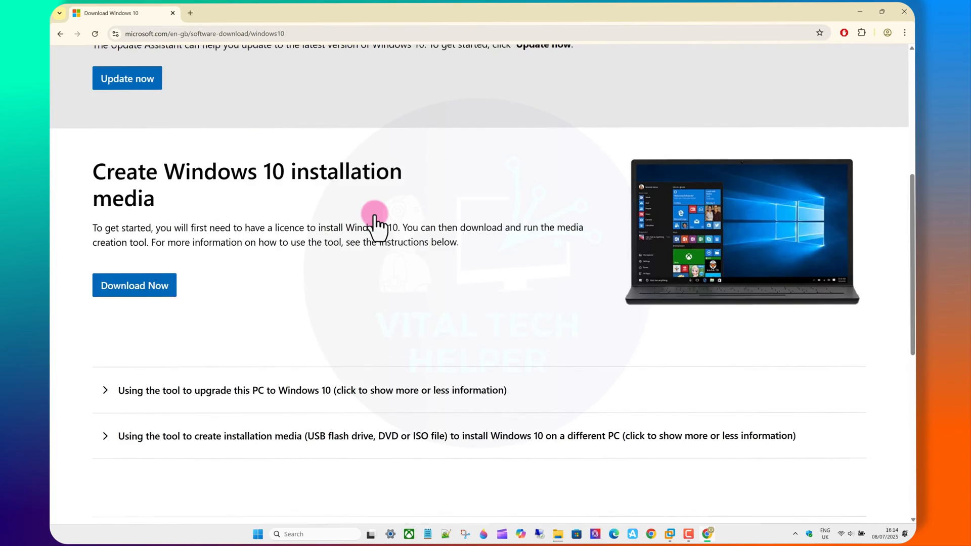
{"action": "scroll", "scroll_direction": "up", "scroll_amount": 3}
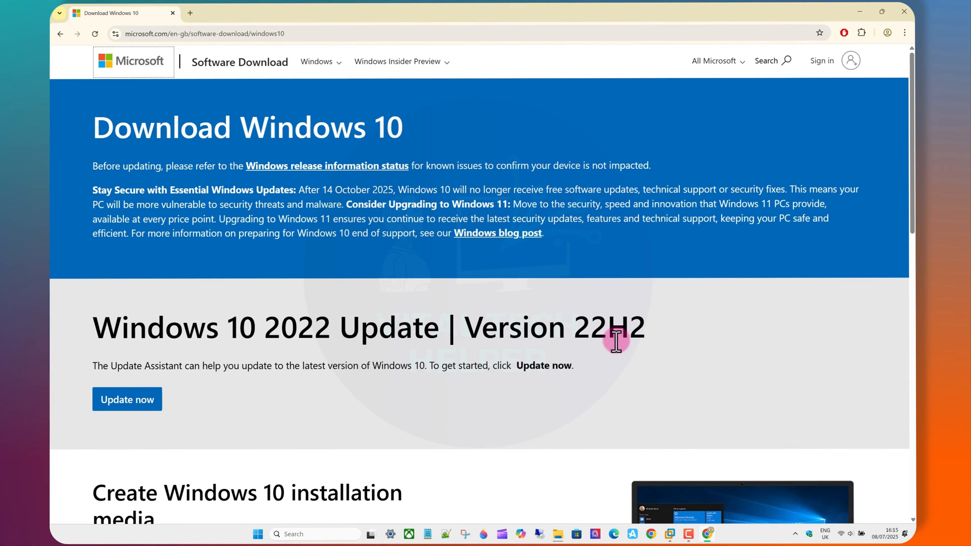
{"action": "mouse_move", "coordinate": [593, 285]}
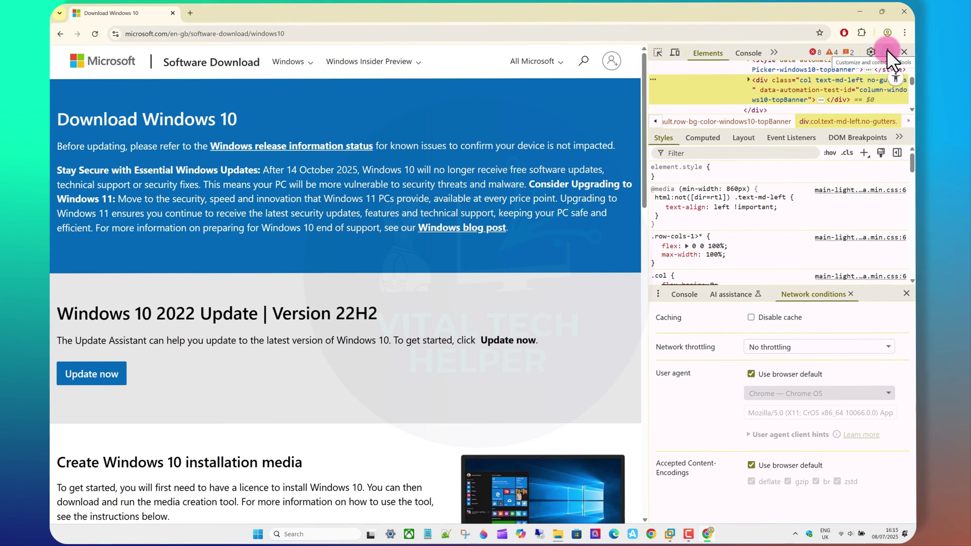
In DevTools Network conditions, replace the default user agent with 'Chrome — Chrome OS'.
{"action": "left_click", "coordinate": [888, 52]}
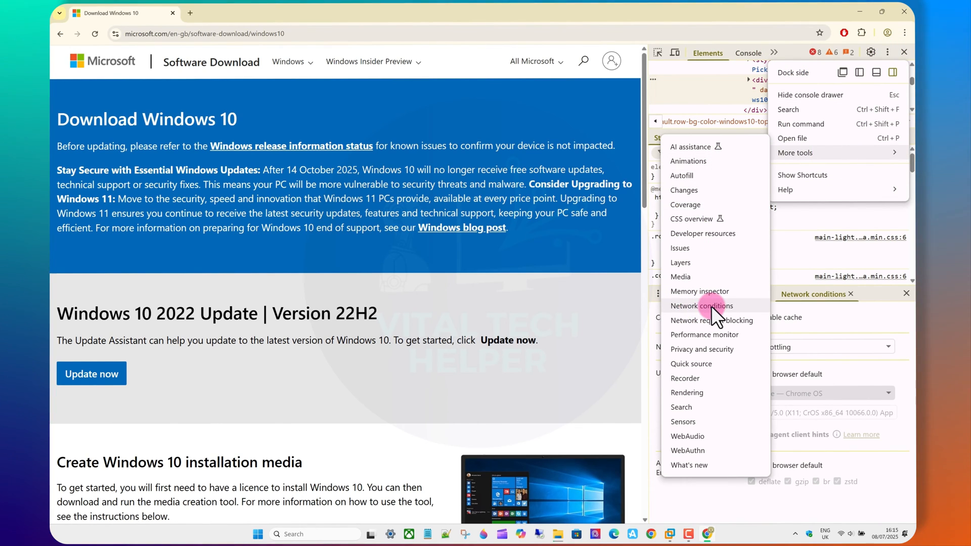
{"action": "left_click", "coordinate": [701, 306]}
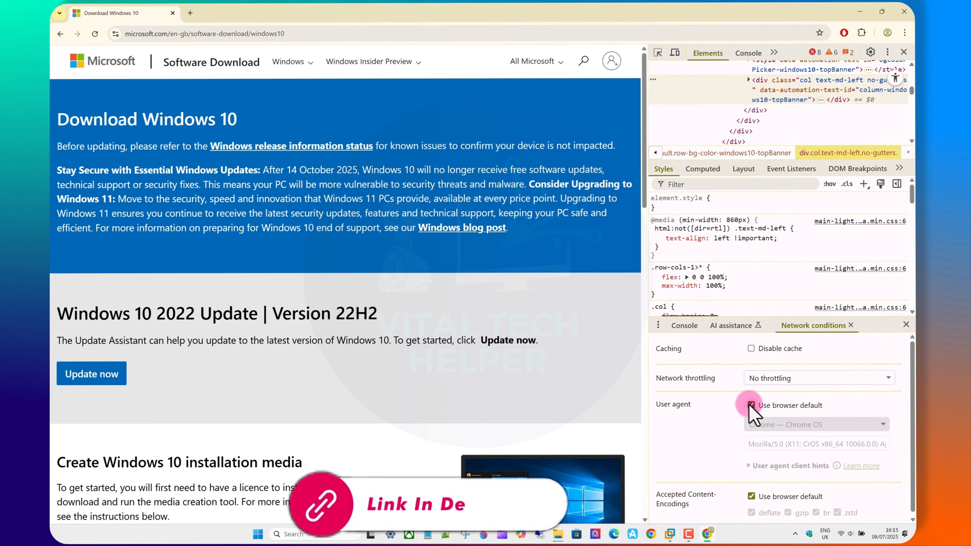
{"action": "left_click", "coordinate": [816, 424]}
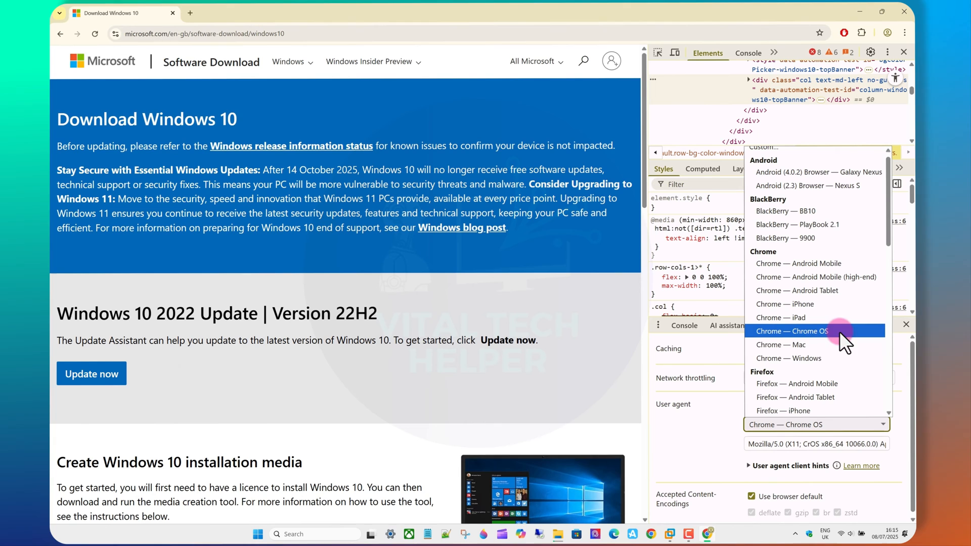
{"action": "left_click", "coordinate": [791, 331]}
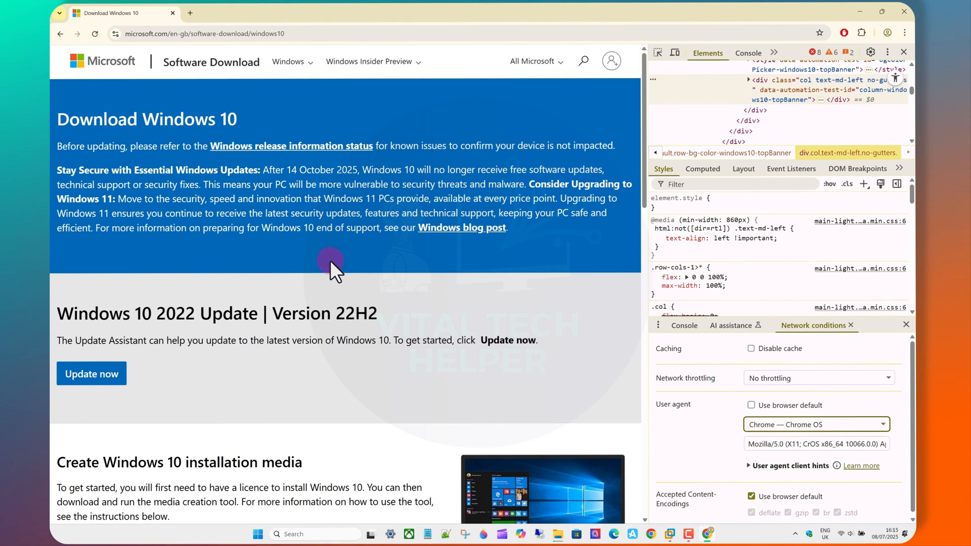
{"action": "left_click", "coordinate": [95, 34]}
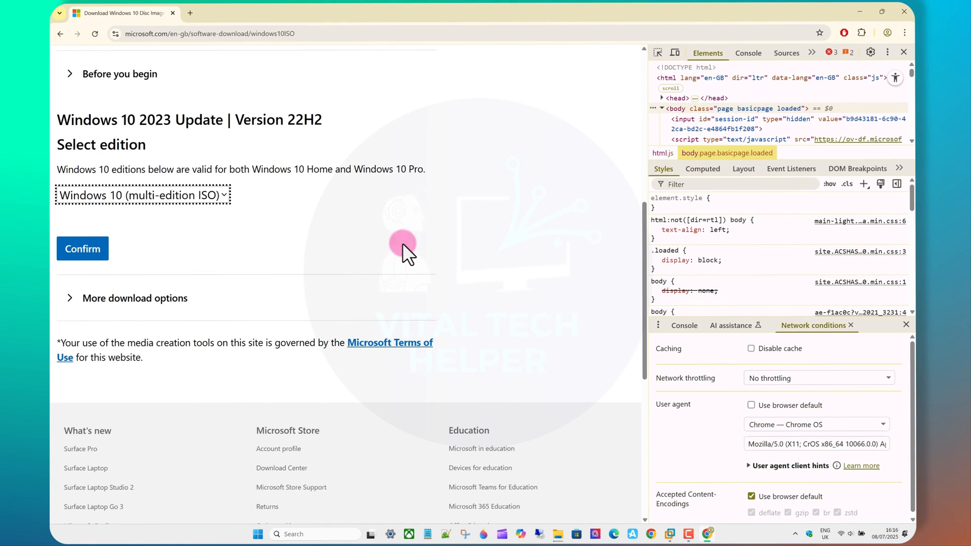
Request the English (United States) Windows 10 multi-edition ISO and check the download progress.
{"action": "left_click", "coordinate": [82, 248]}
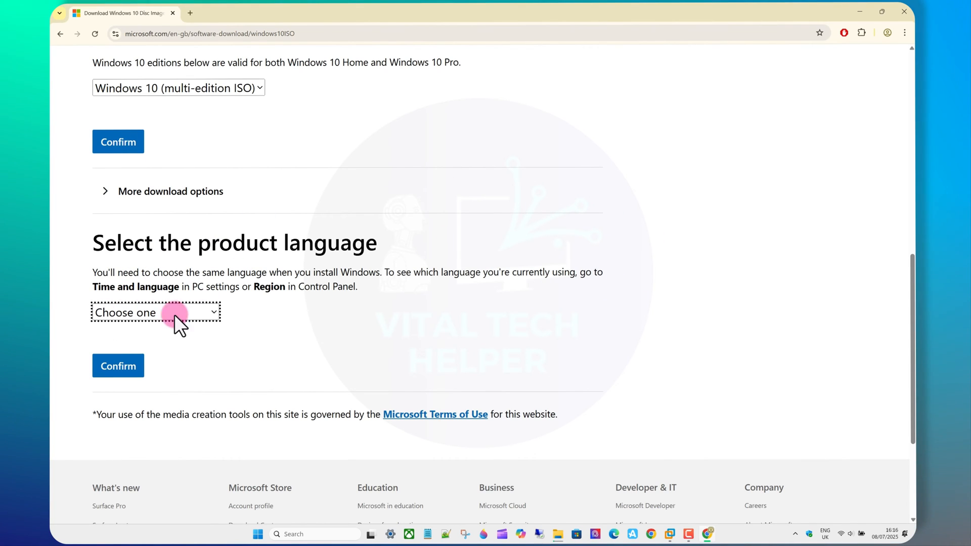
{"action": "mouse_move", "coordinate": [554, 318]}
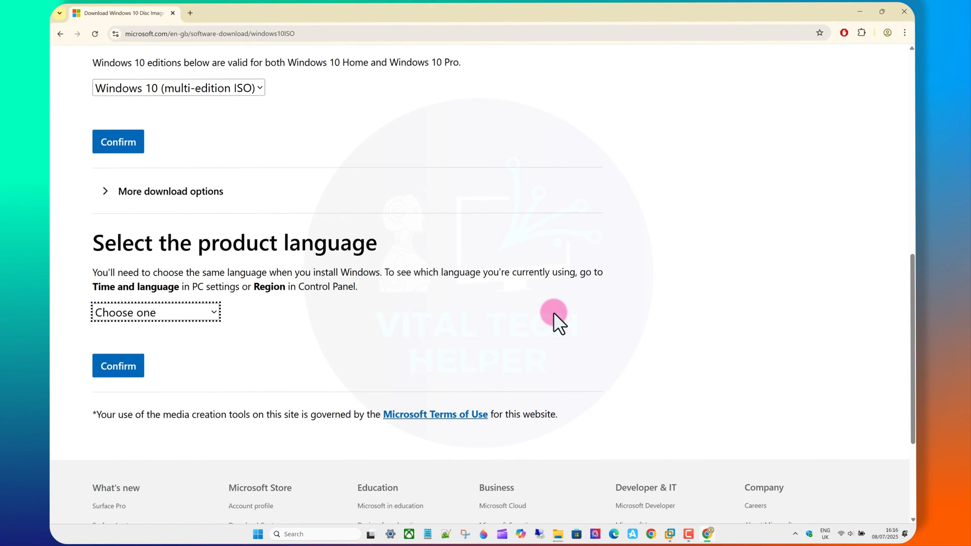
{"action": "mouse_move", "coordinate": [517, 272]}
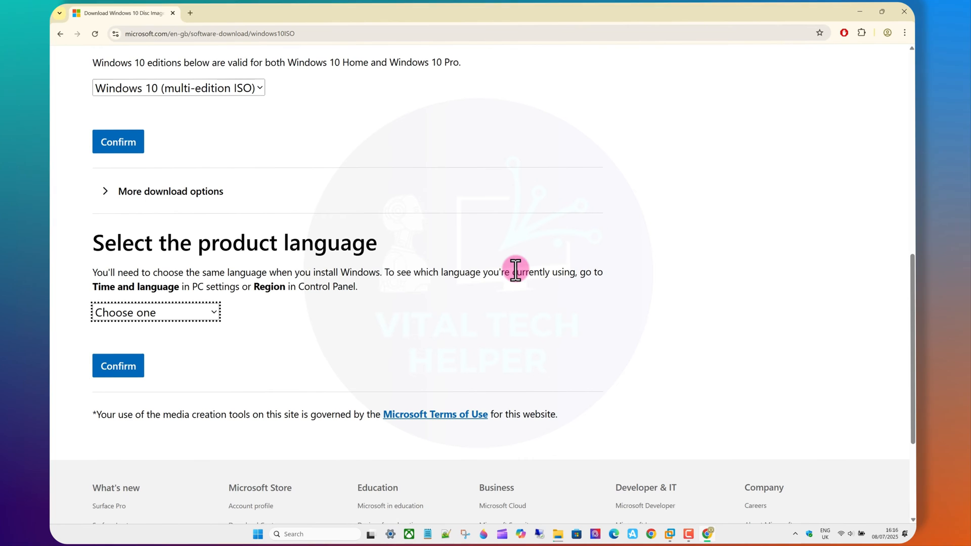
{"action": "left_click", "coordinate": [155, 312]}
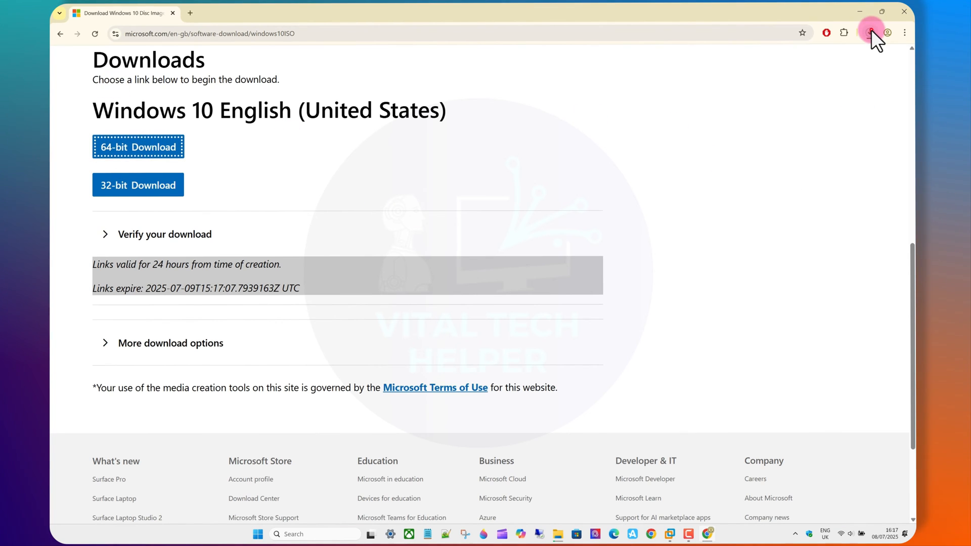
{"action": "left_click", "coordinate": [869, 31]}
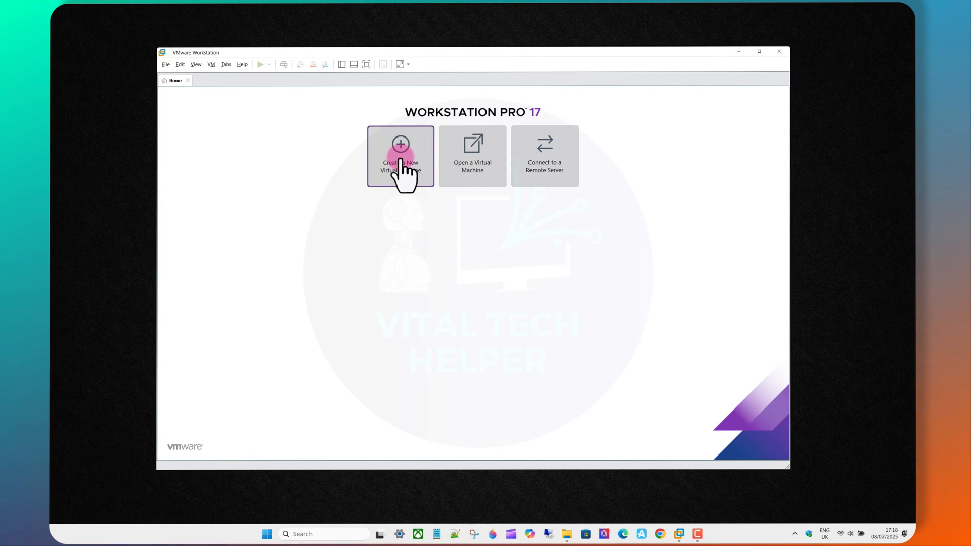
Start a custom VM with default compatibility, OS installed later, Windows 10 x64 guest.
{"action": "left_click", "coordinate": [400, 145]}
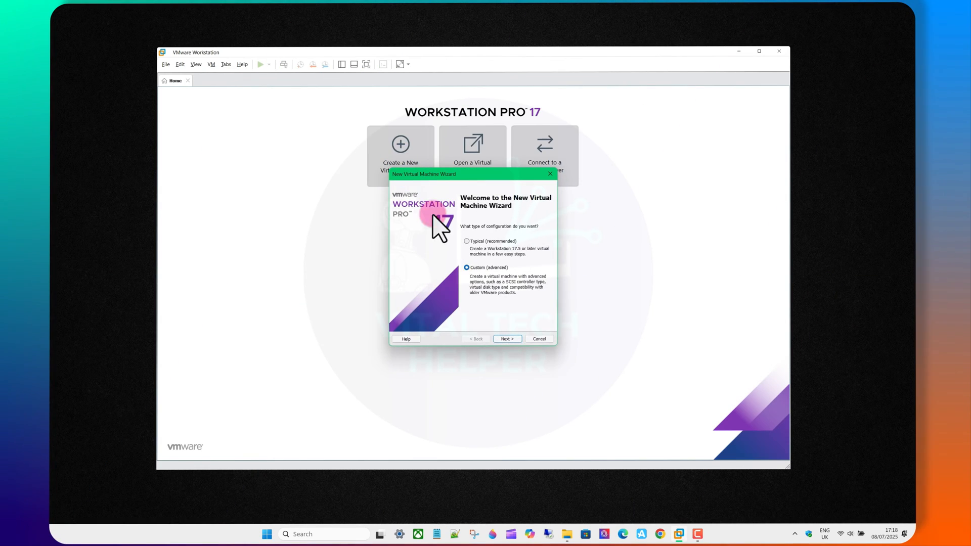
{"action": "left_click", "coordinate": [507, 339]}
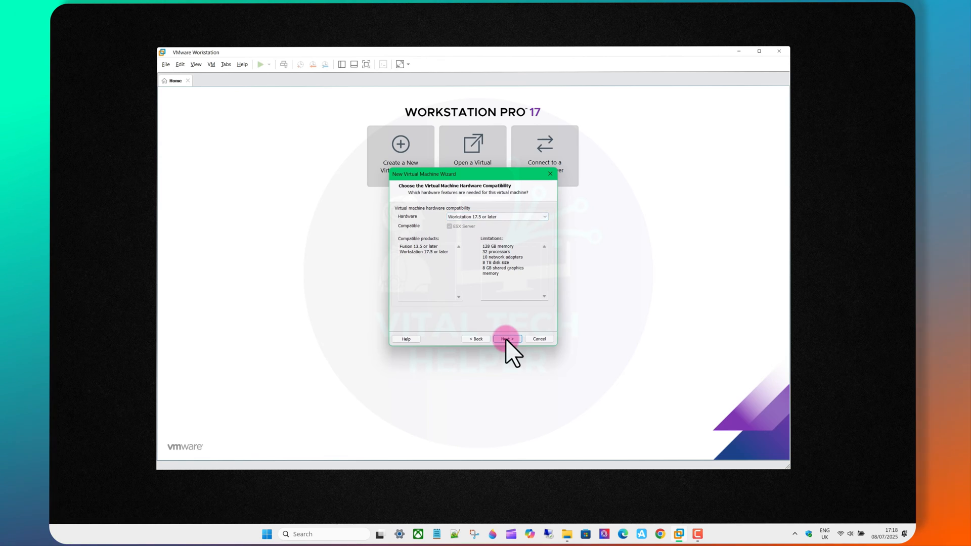
{"action": "left_click", "coordinate": [506, 339]}
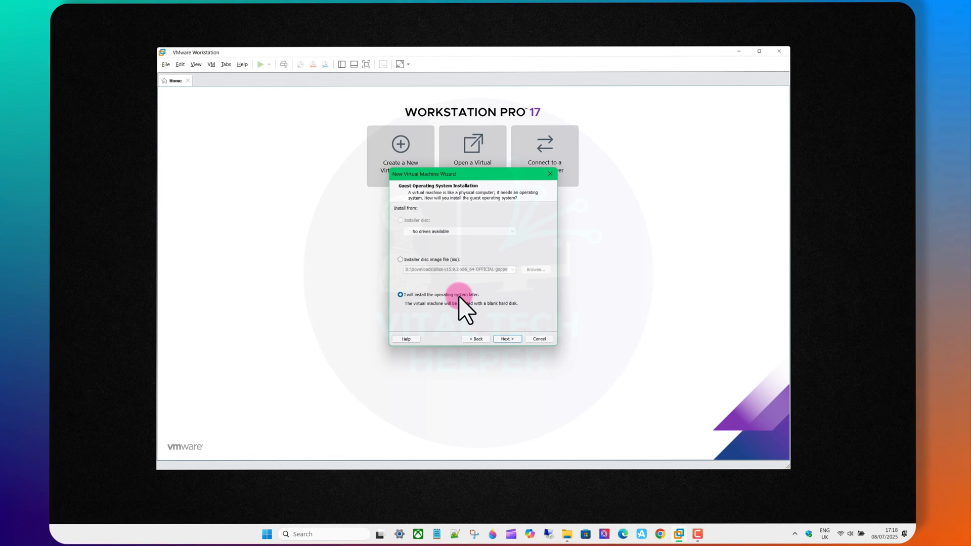
{"action": "left_click", "coordinate": [506, 338]}
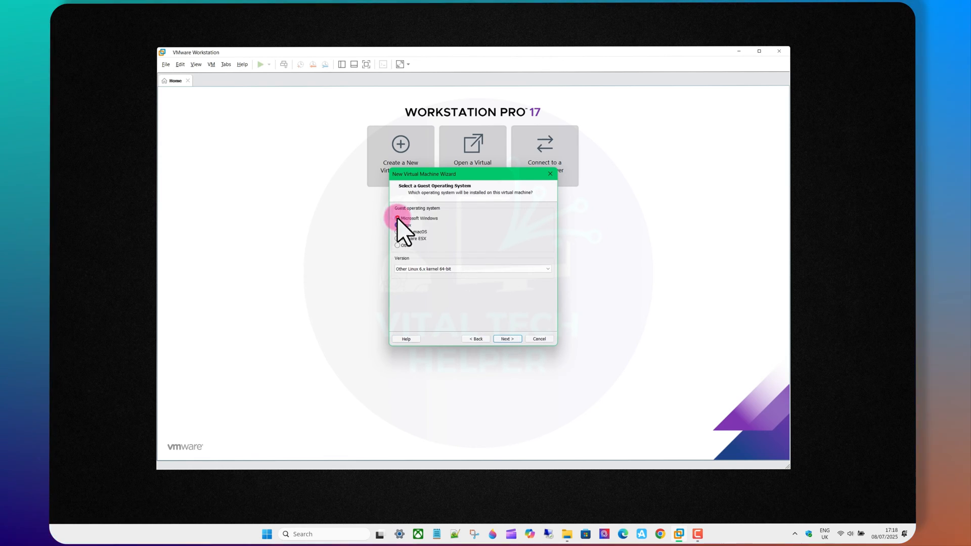
{"action": "left_click", "coordinate": [472, 269]}
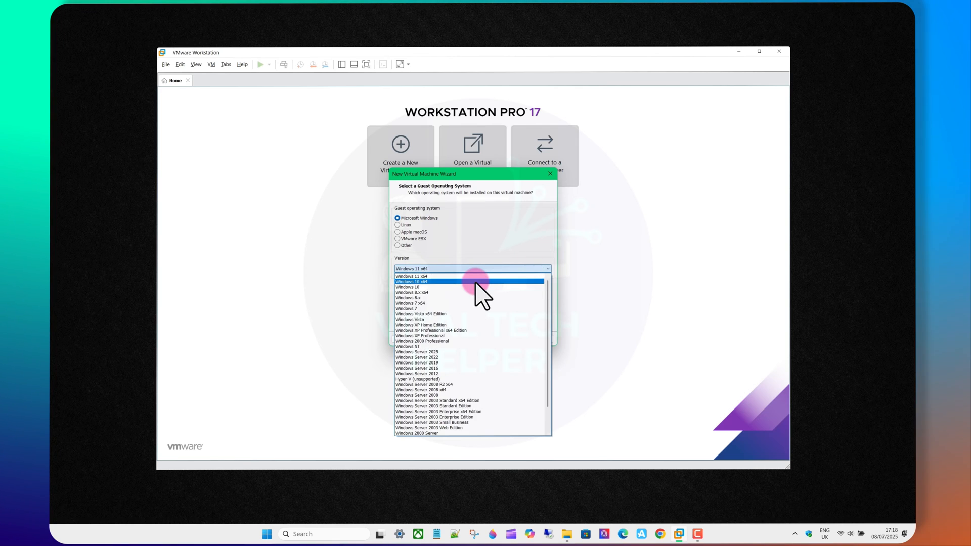
{"action": "left_click", "coordinate": [507, 338]}
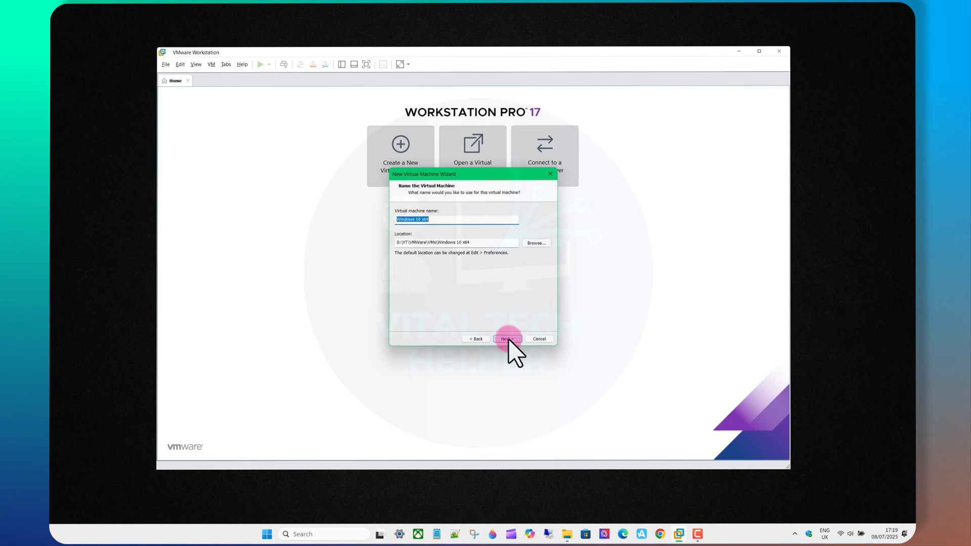
Store the VM in the VMs folder and name it 'Windows 10 2025'.
{"action": "left_click", "coordinate": [536, 243]}
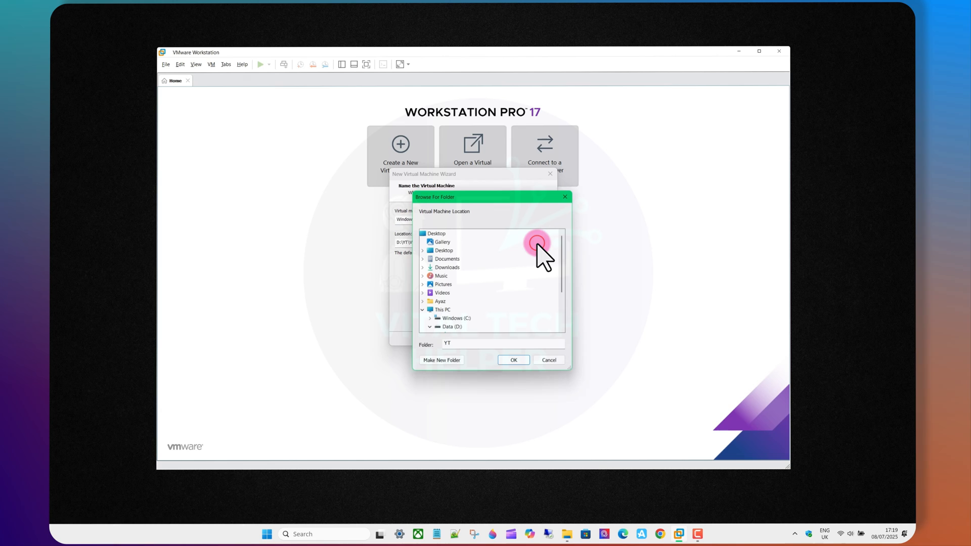
{"action": "left_click", "coordinate": [423, 259]}
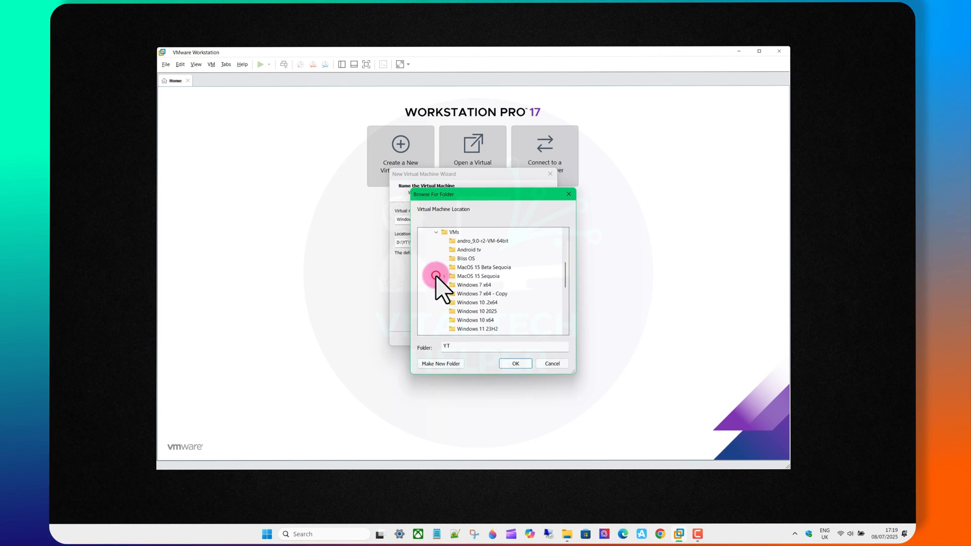
{"action": "scroll", "scroll_direction": "down", "scroll_amount": 3}
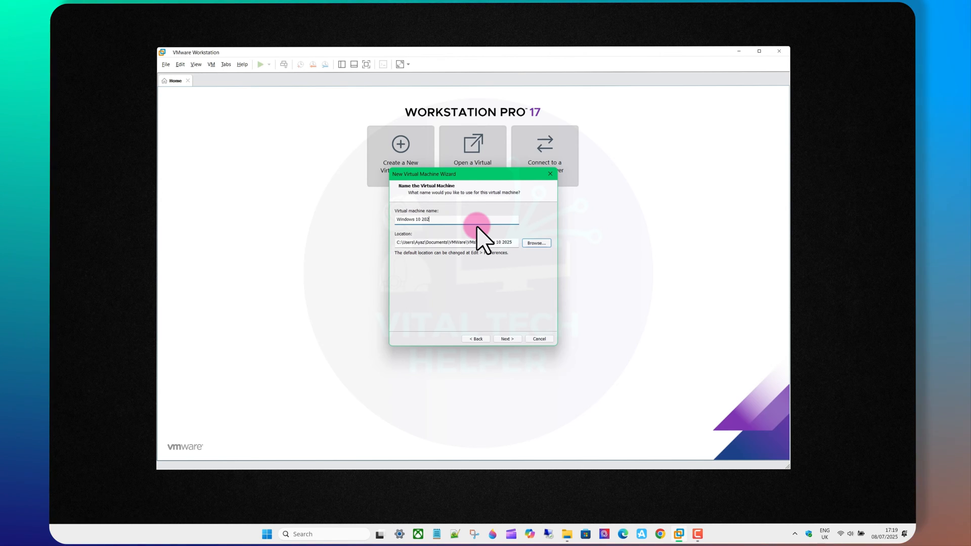
{"action": "left_click", "coordinate": [507, 339]}
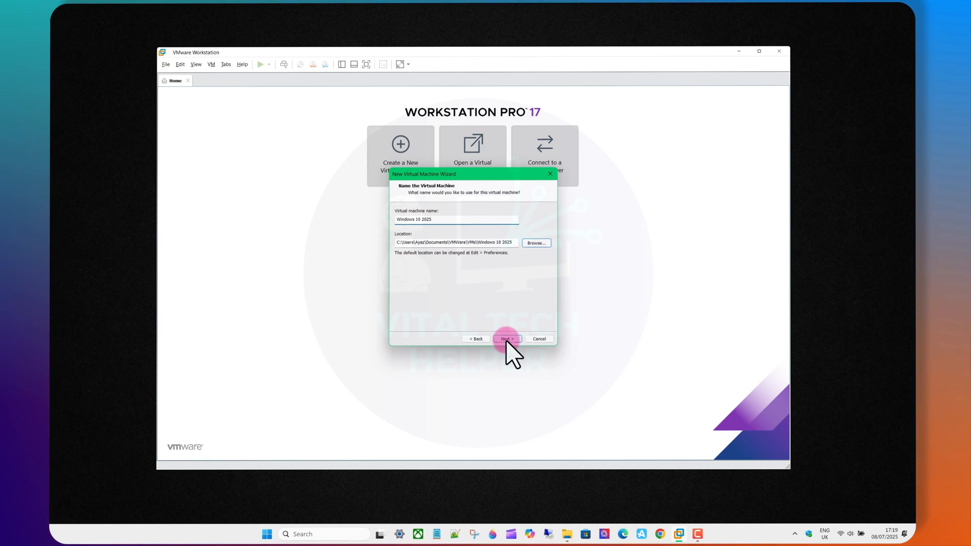
{"action": "left_click", "coordinate": [506, 338]}
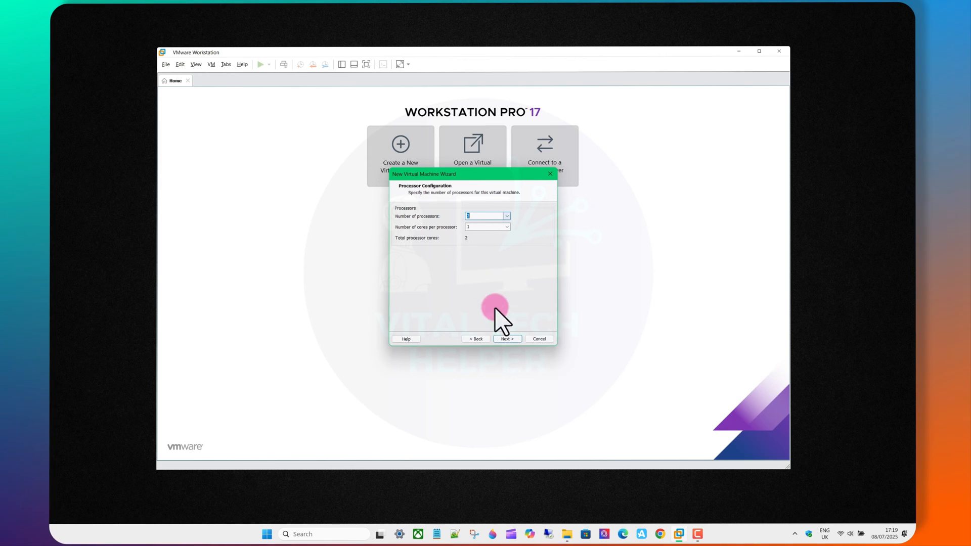
Keep the default processors, 8192 MB memory, NAT networking and NVMe disk type.
{"action": "left_click", "coordinate": [506, 338]}
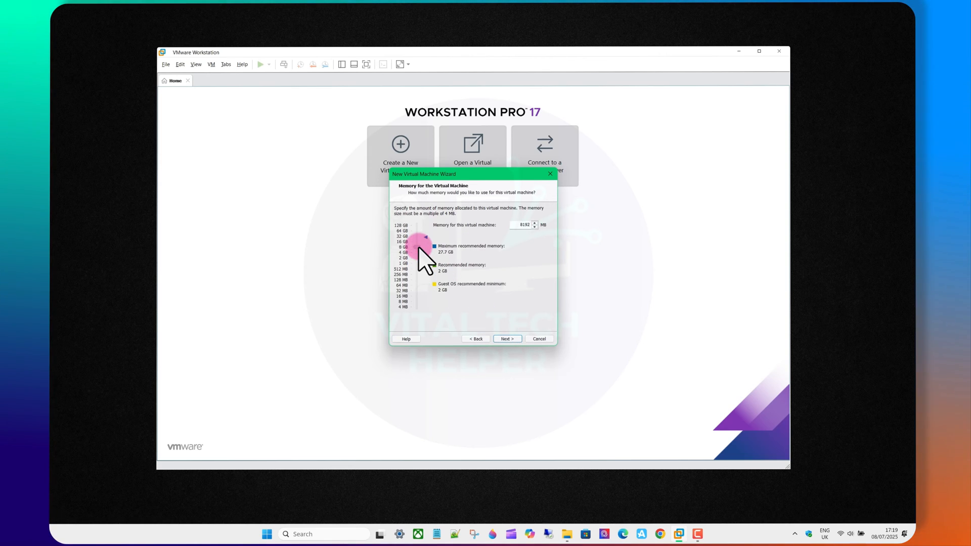
{"action": "left_click", "coordinate": [506, 339]}
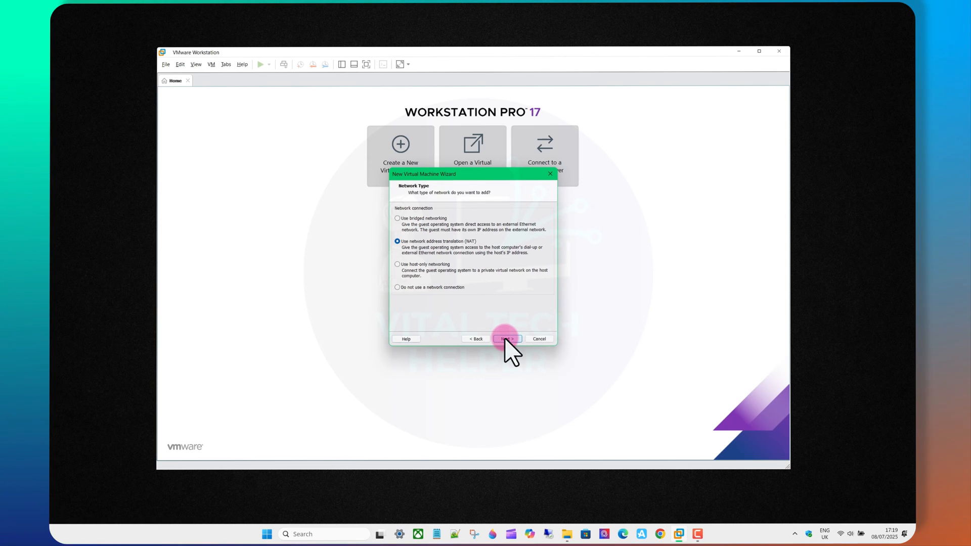
{"action": "left_click", "coordinate": [506, 339]}
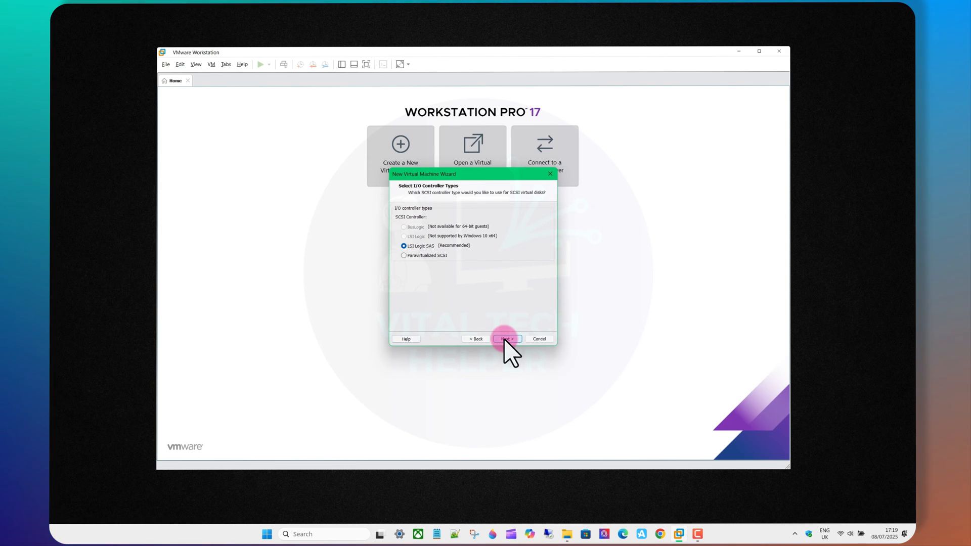
{"action": "left_click", "coordinate": [506, 339]}
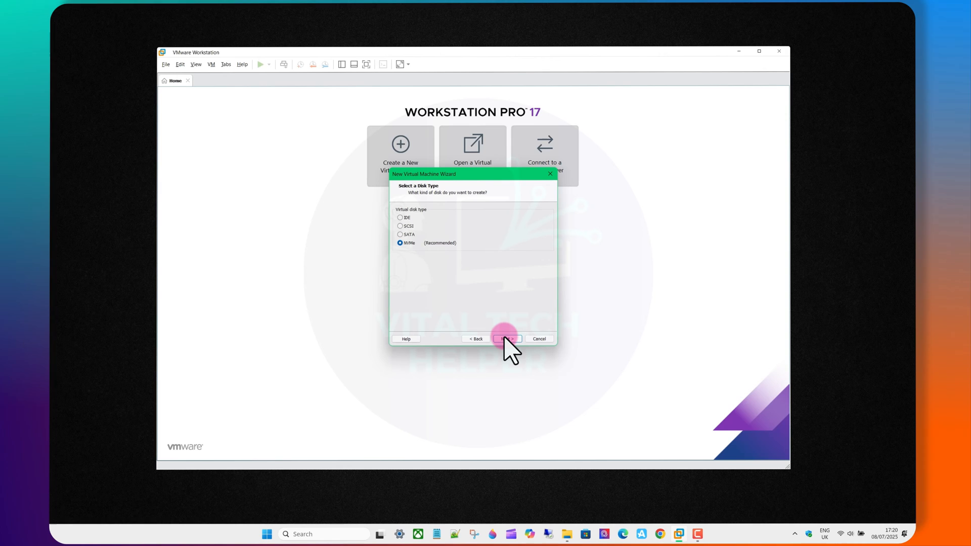
{"action": "left_click", "coordinate": [506, 338]}
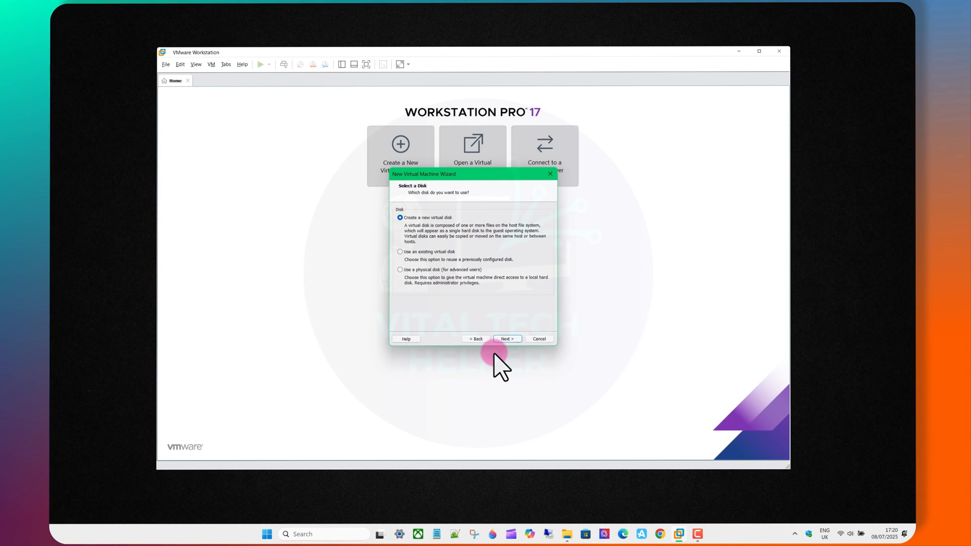
Create a new 60 GB disk stored as a single file and finish the wizard.
{"action": "left_click", "coordinate": [507, 339]}
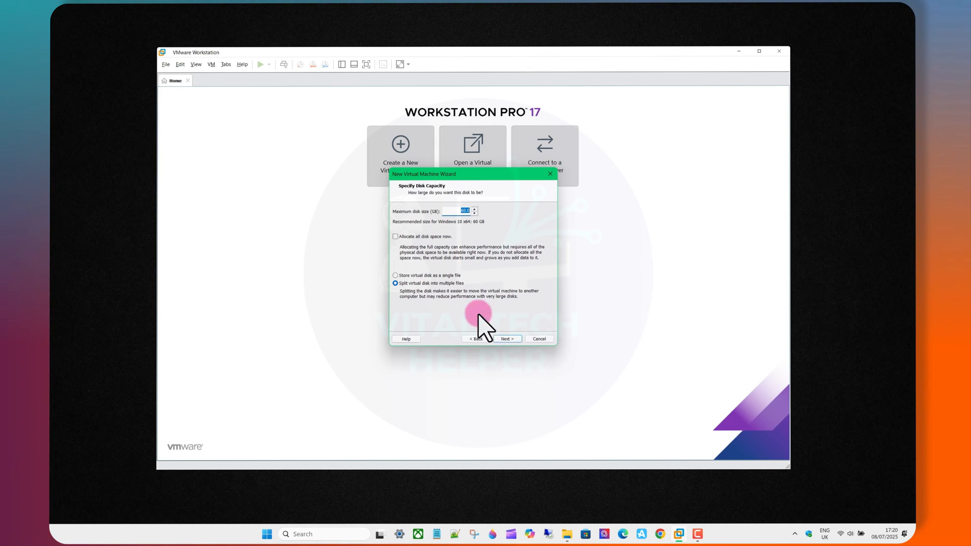
{"action": "mouse_move", "coordinate": [453, 266]}
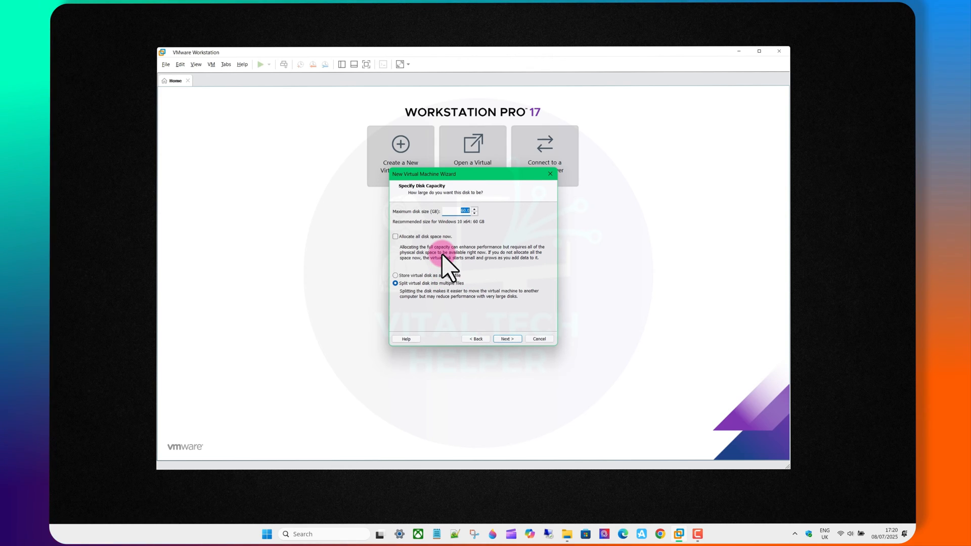
{"action": "left_click", "coordinate": [394, 276]}
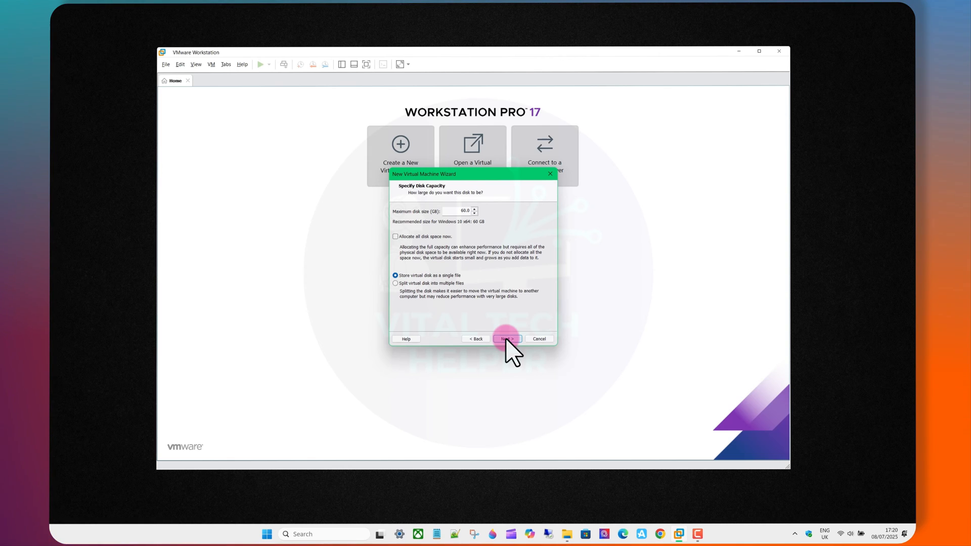
{"action": "left_click", "coordinate": [507, 339]}
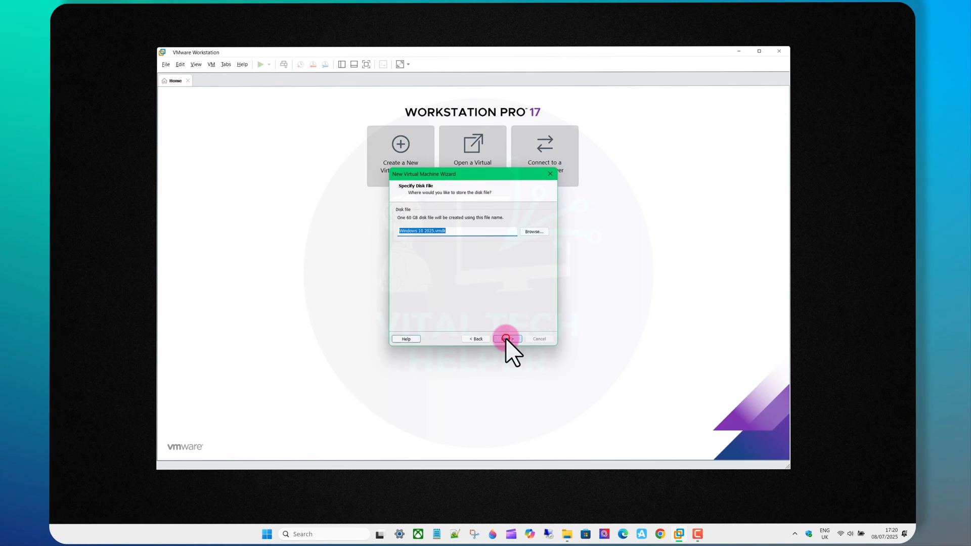
{"action": "left_click", "coordinate": [506, 339]}
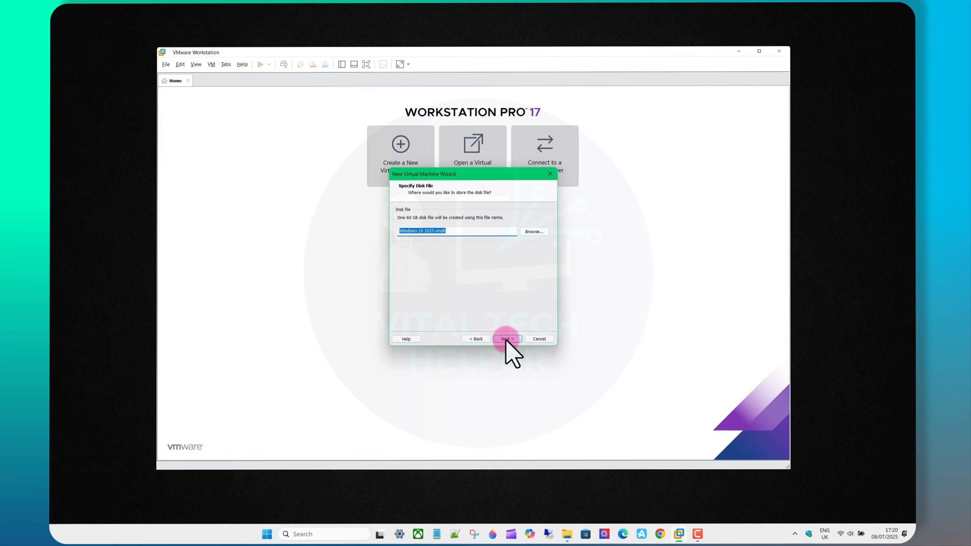
{"action": "left_click", "coordinate": [506, 338]}
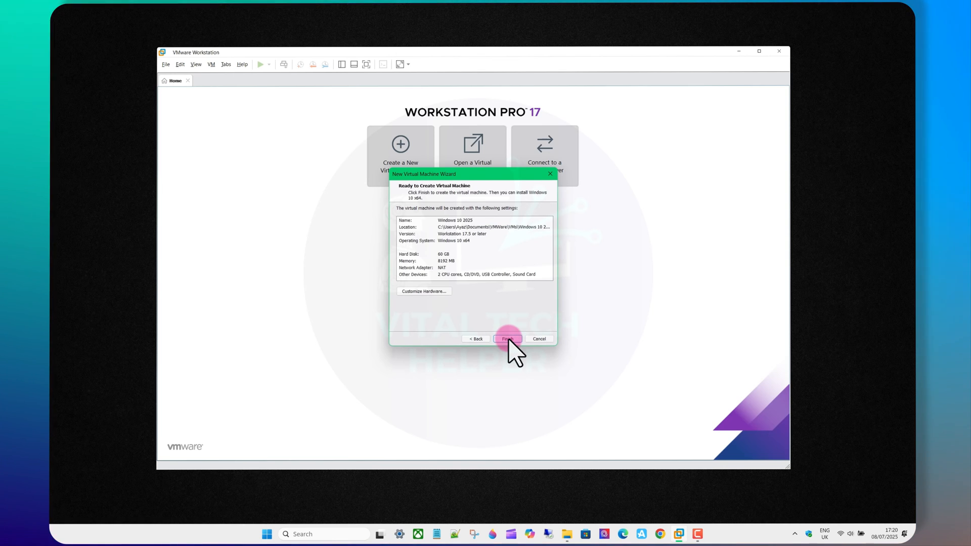
{"action": "left_click", "coordinate": [508, 339]}
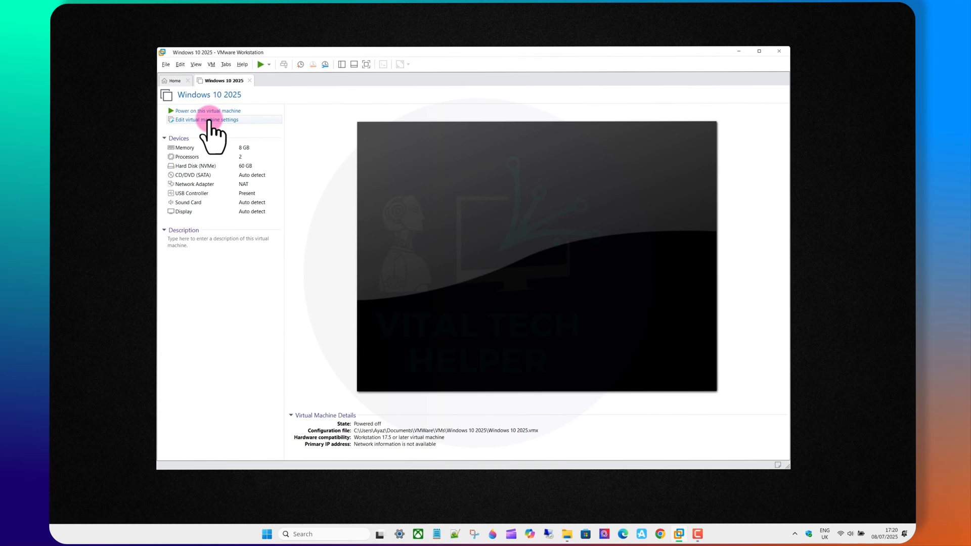
Mount the Windows 10 ISO from Downloads on the CD/DVD drive and power on the VM.
{"action": "left_click", "coordinate": [205, 120]}
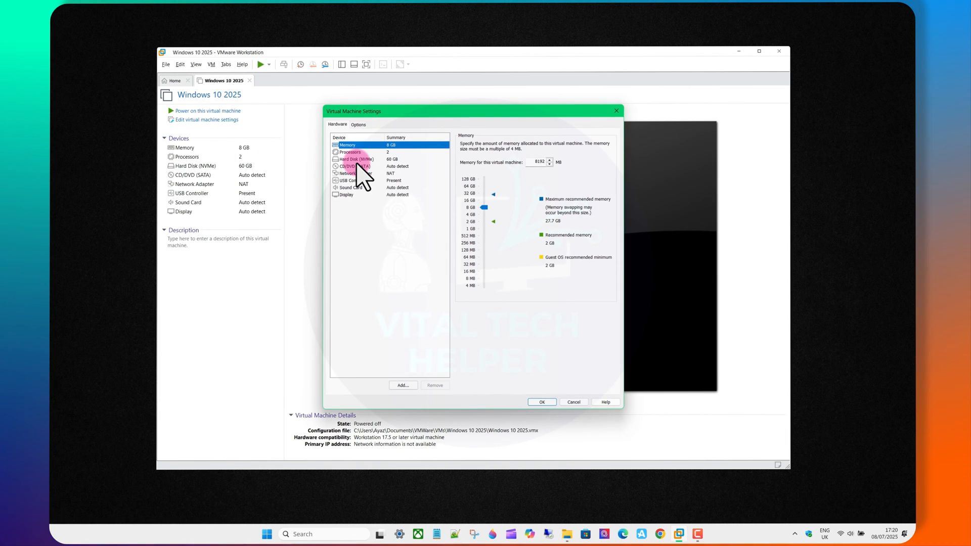
{"action": "left_click", "coordinate": [353, 166]}
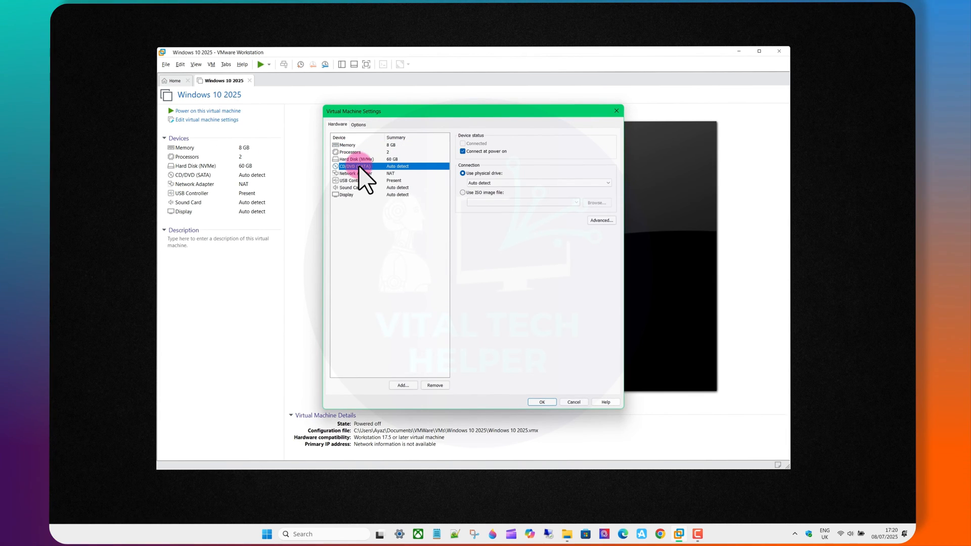
{"action": "left_click", "coordinate": [462, 192]}
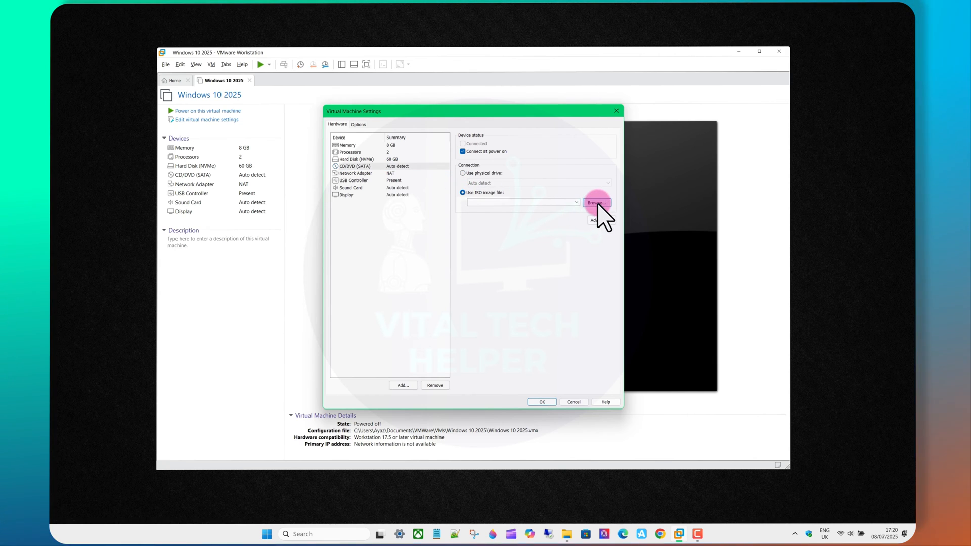
{"action": "left_click", "coordinate": [596, 203]}
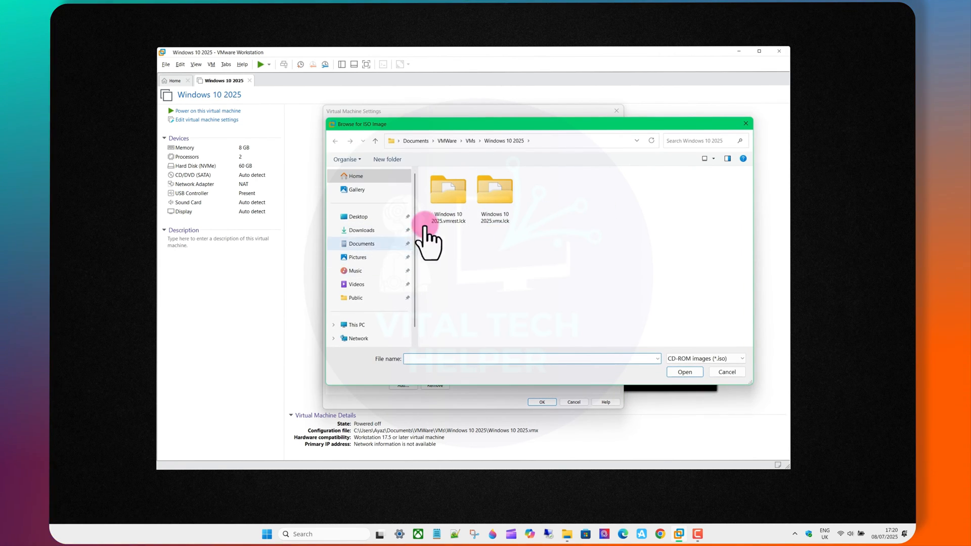
{"action": "left_click", "coordinate": [361, 231]}
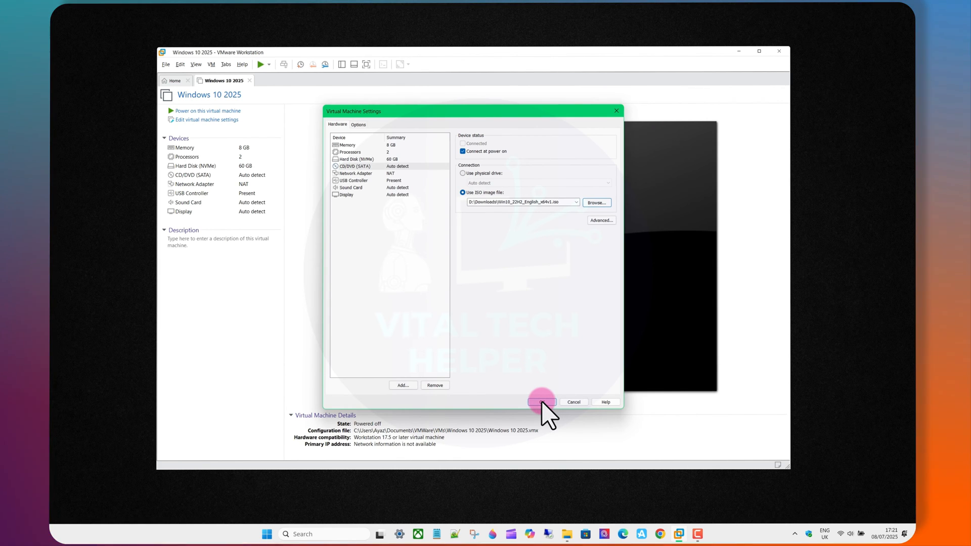
{"action": "left_click", "coordinate": [540, 402]}
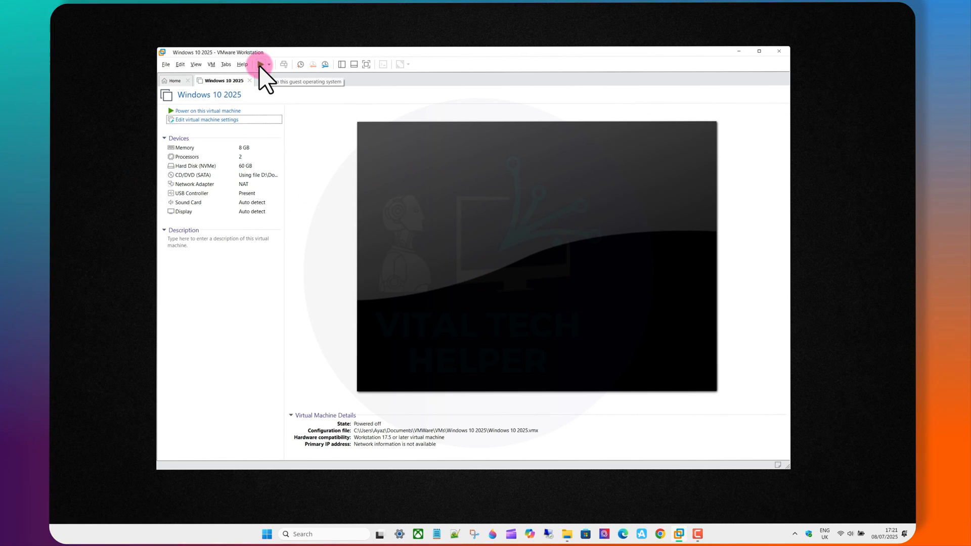
{"action": "left_click", "coordinate": [262, 64]}
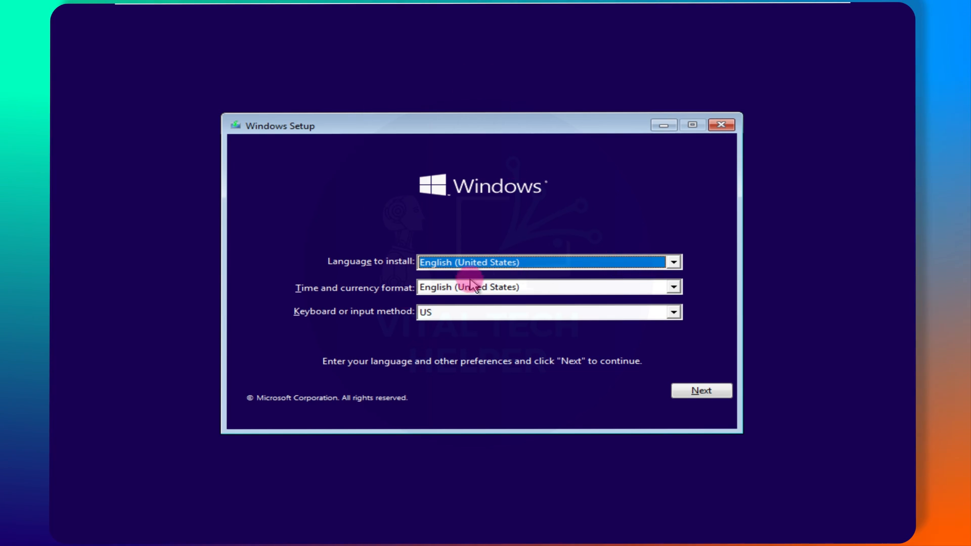
Choose United Kingdom keyboard and time format, keep English (United States) language, and start installing.
{"action": "left_click", "coordinate": [673, 312]}
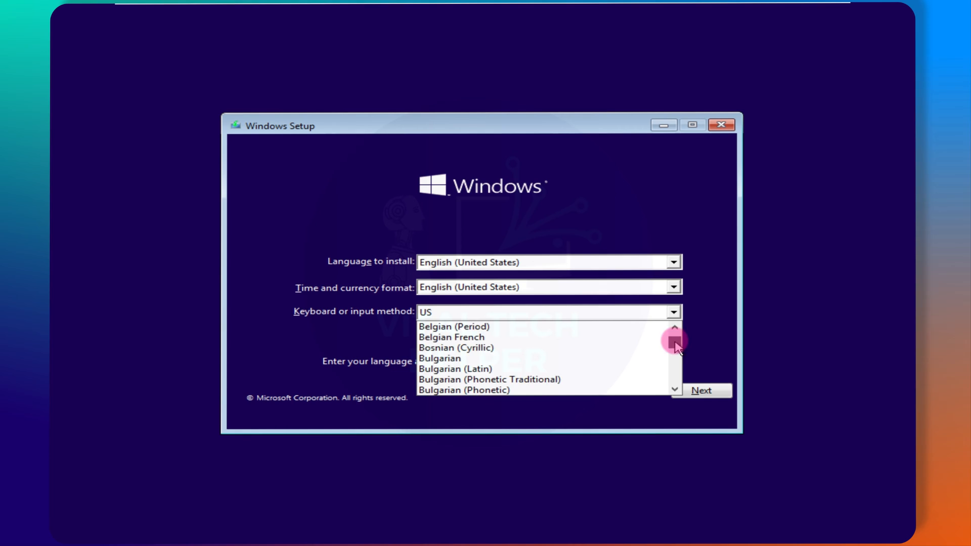
{"action": "scroll", "scroll_direction": "down", "scroll_amount": 3}
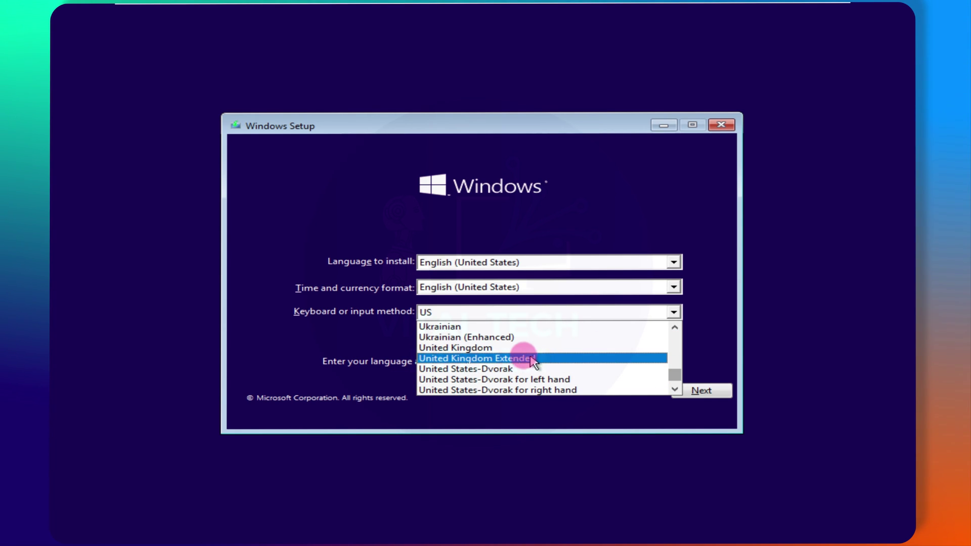
{"action": "left_click", "coordinate": [455, 347]}
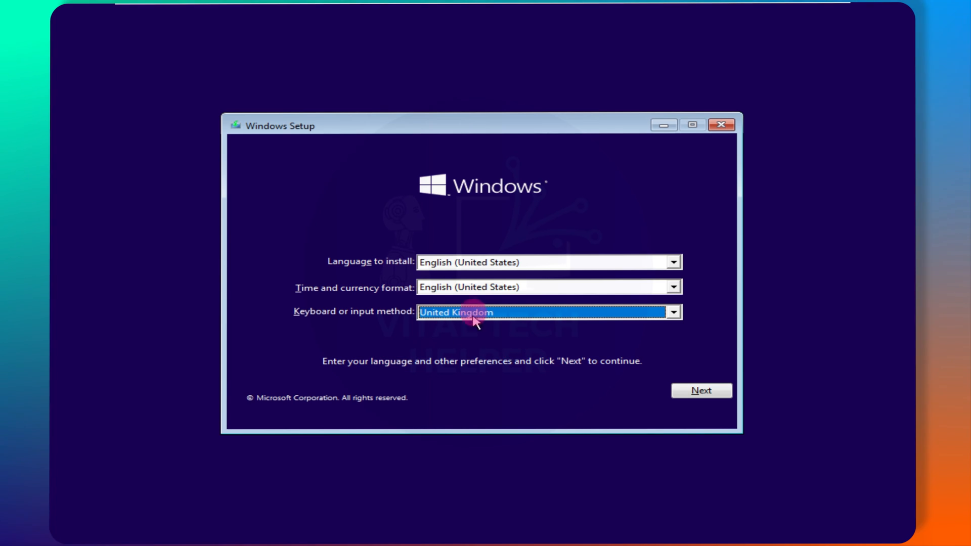
{"action": "left_click", "coordinate": [672, 287]}
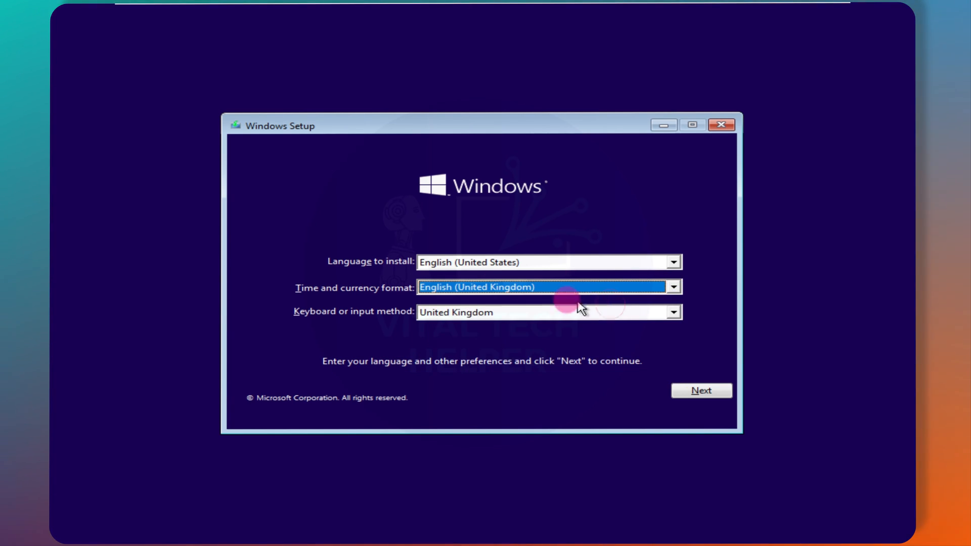
{"action": "left_click", "coordinate": [673, 262]}
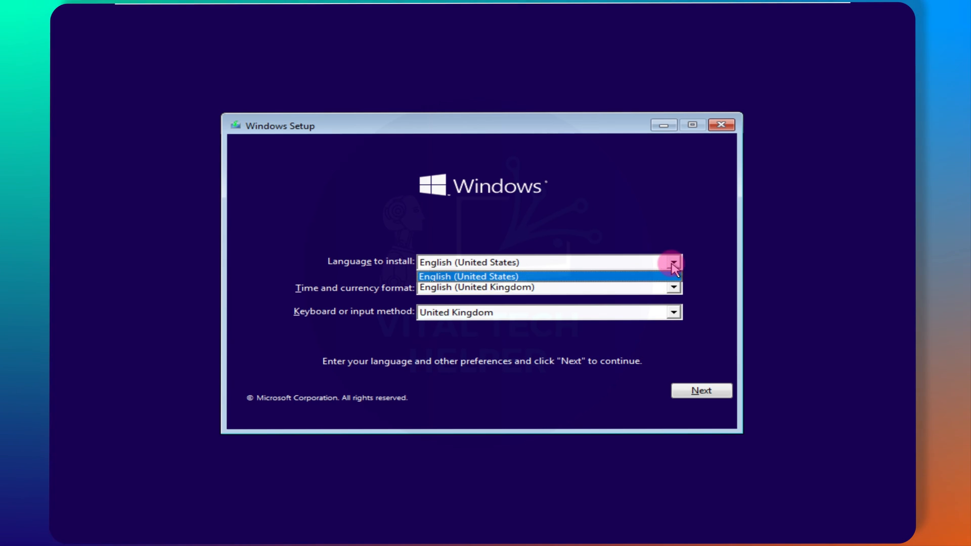
{"action": "left_click", "coordinate": [468, 276]}
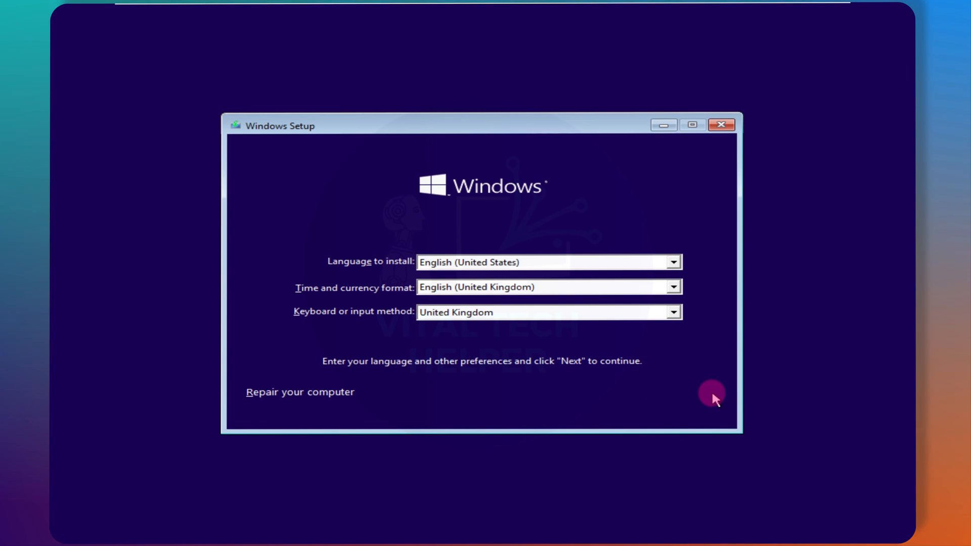
{"action": "left_click", "coordinate": [711, 395]}
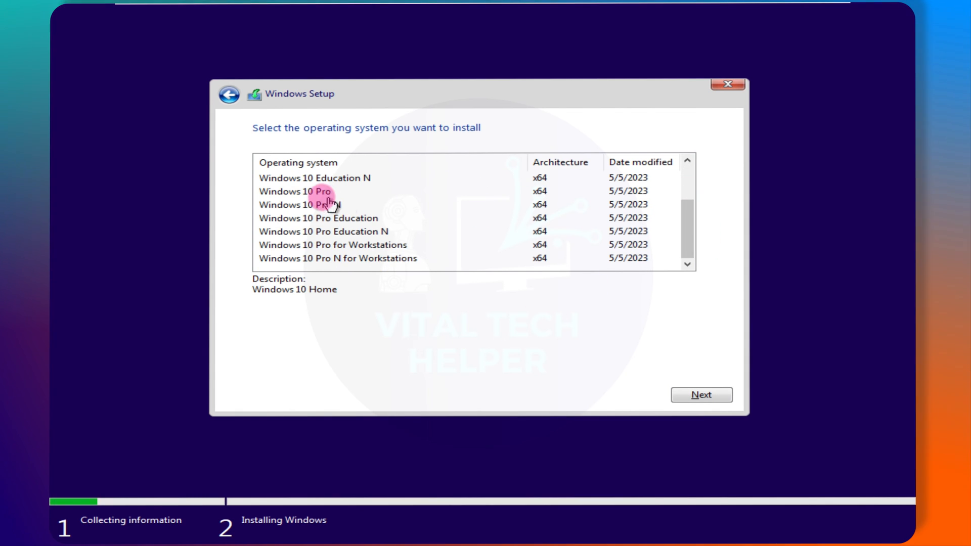
Choose Windows 10 Pro, accept the license terms, and pick a custom installation.
{"action": "left_click", "coordinate": [317, 191]}
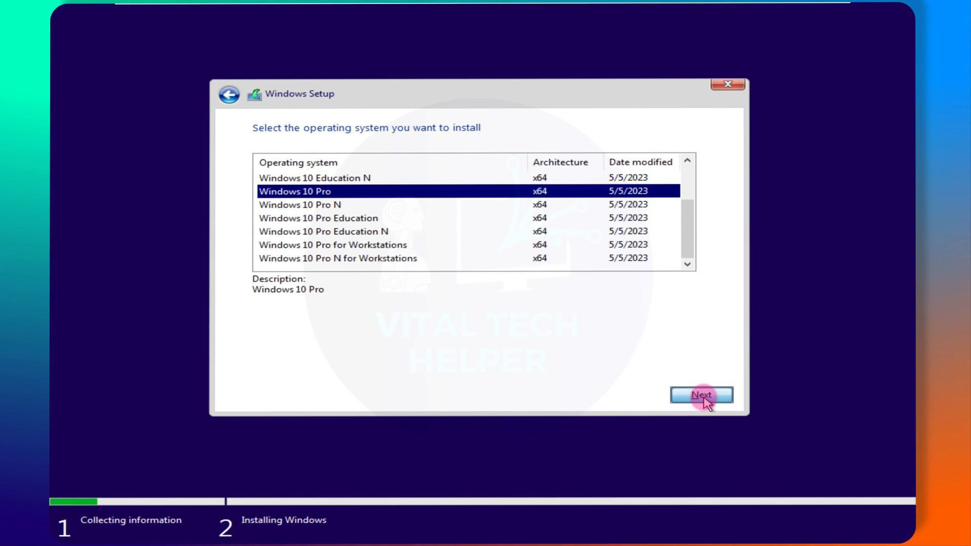
{"action": "left_click", "coordinate": [701, 395]}
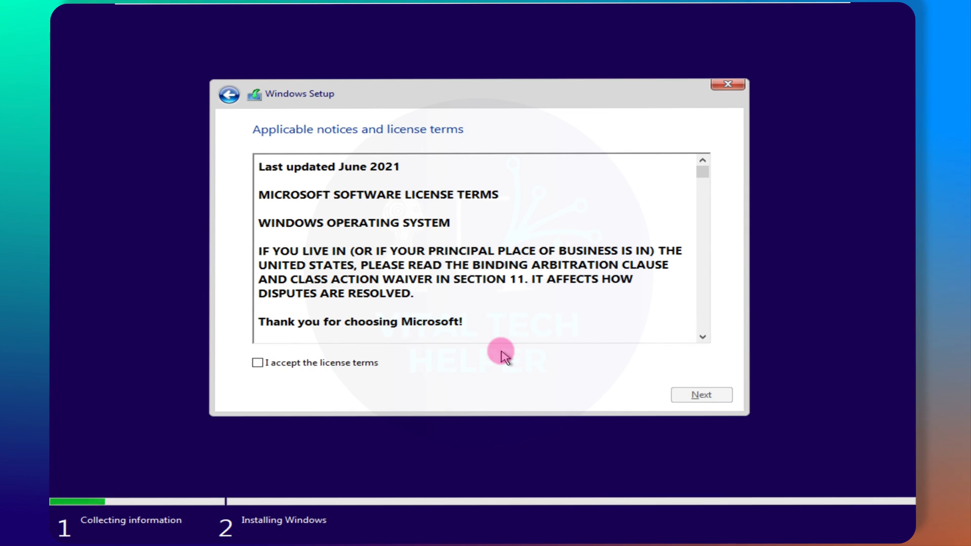
{"action": "left_click", "coordinate": [258, 362]}
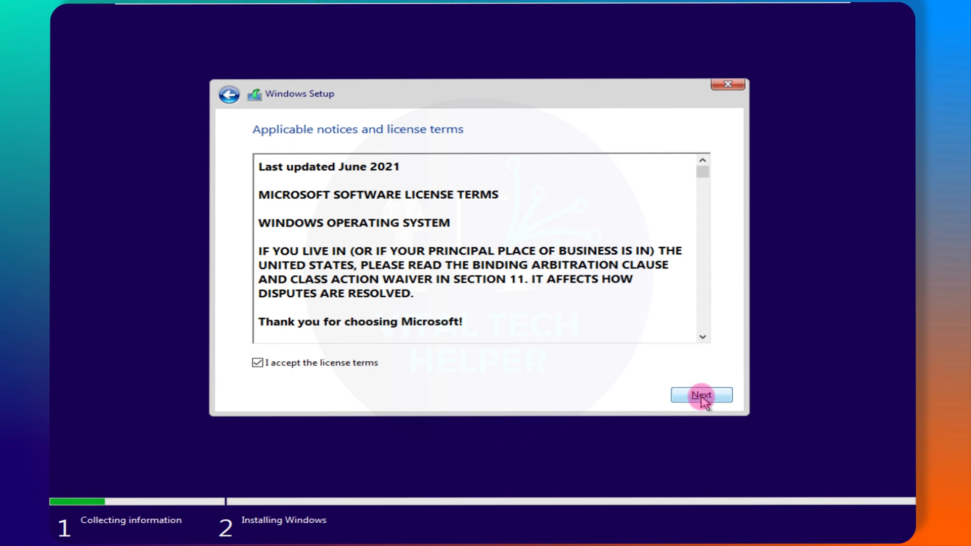
{"action": "left_click", "coordinate": [701, 395]}
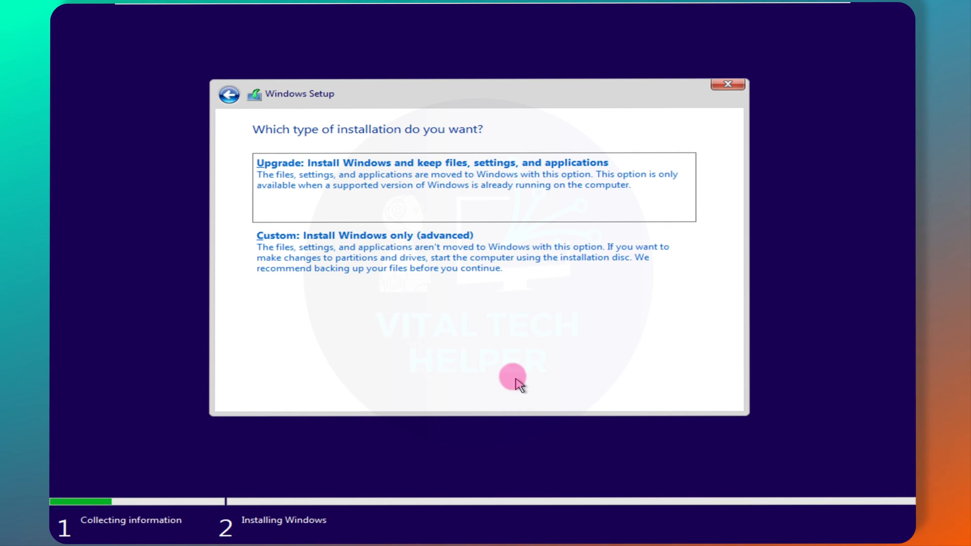
{"action": "left_click", "coordinate": [365, 235]}
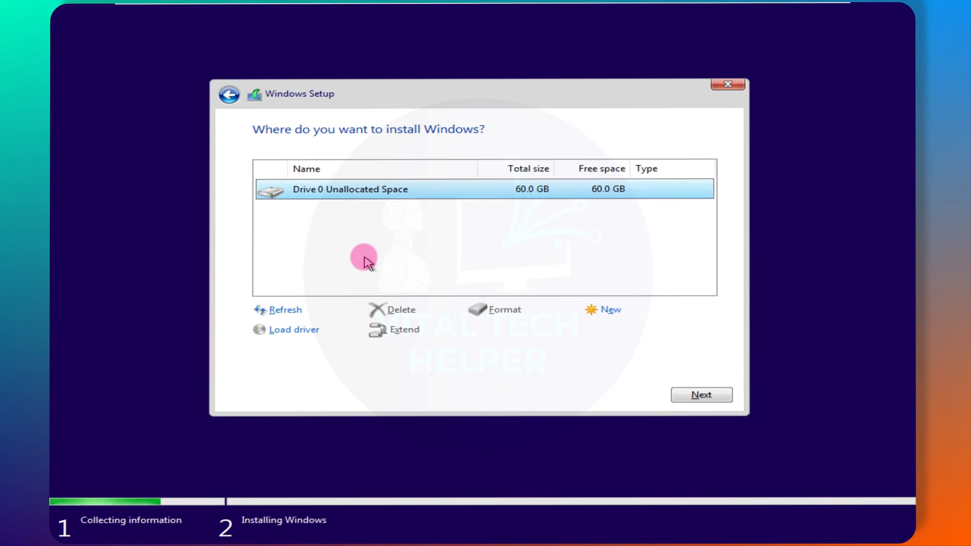
{"action": "mouse_move", "coordinate": [553, 331]}
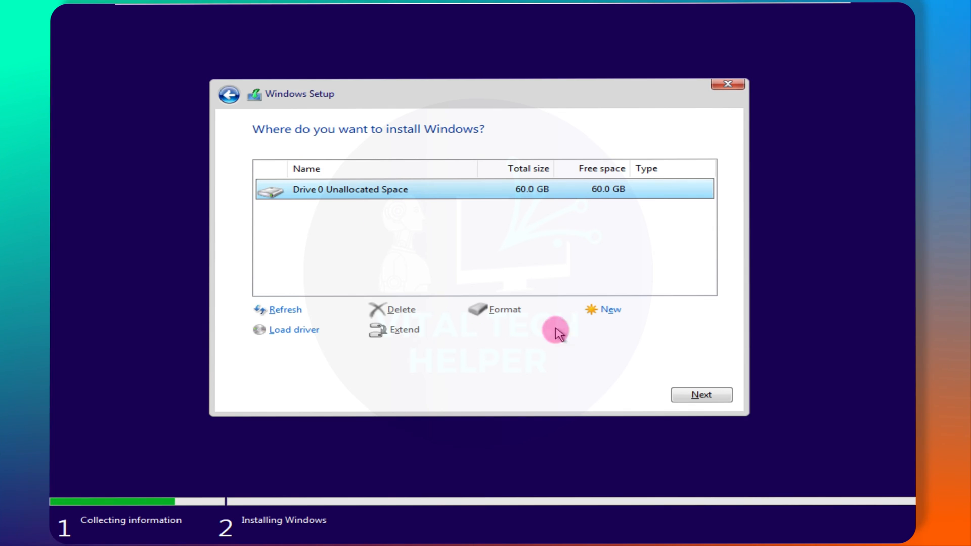
Partition the unallocated 60 GB drive and install Windows onto Partition 3.
{"action": "left_click", "coordinate": [610, 310]}
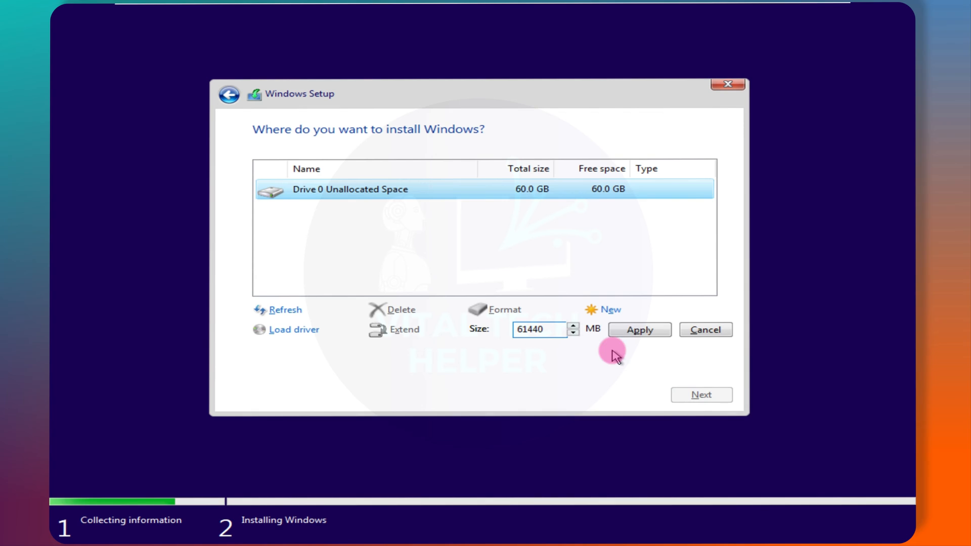
{"action": "left_click", "coordinate": [639, 330]}
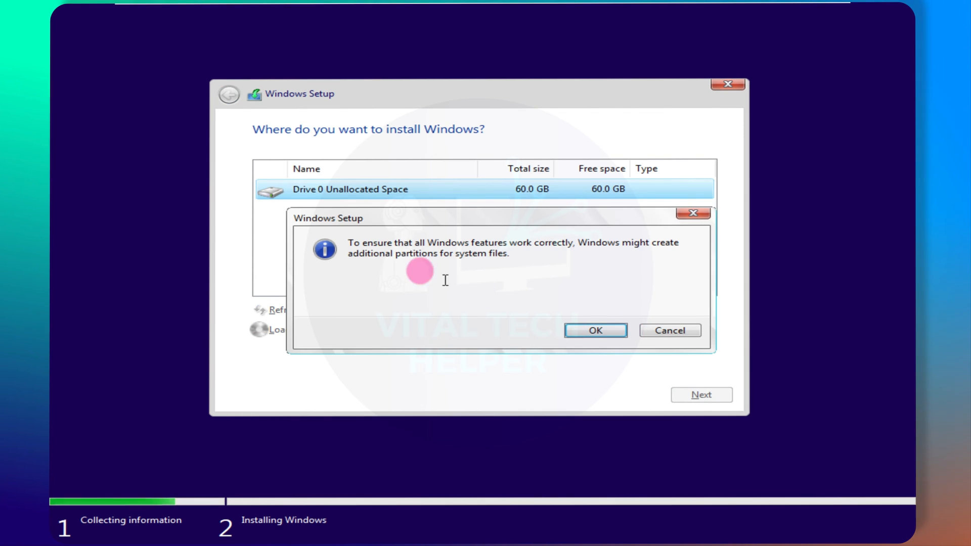
{"action": "left_click", "coordinate": [595, 330]}
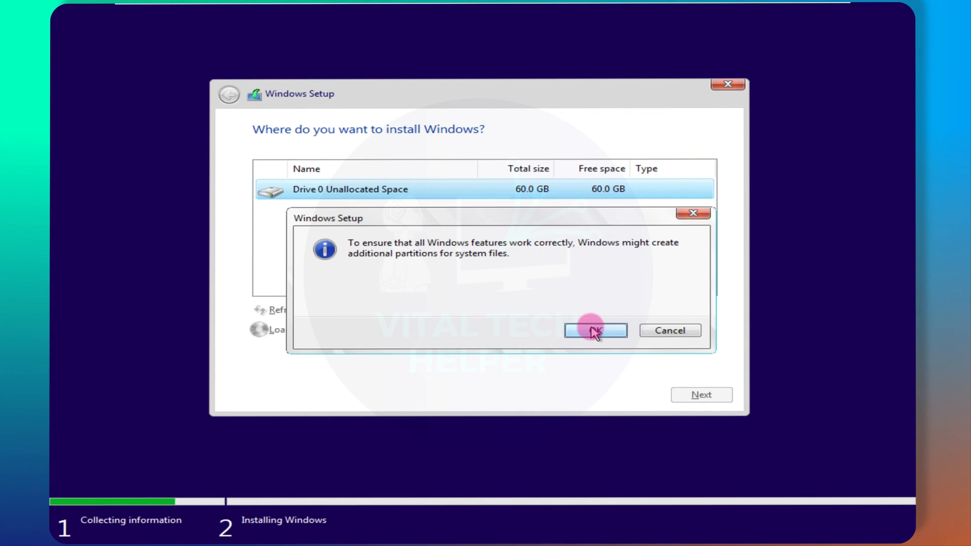
{"action": "left_click", "coordinate": [595, 330]}
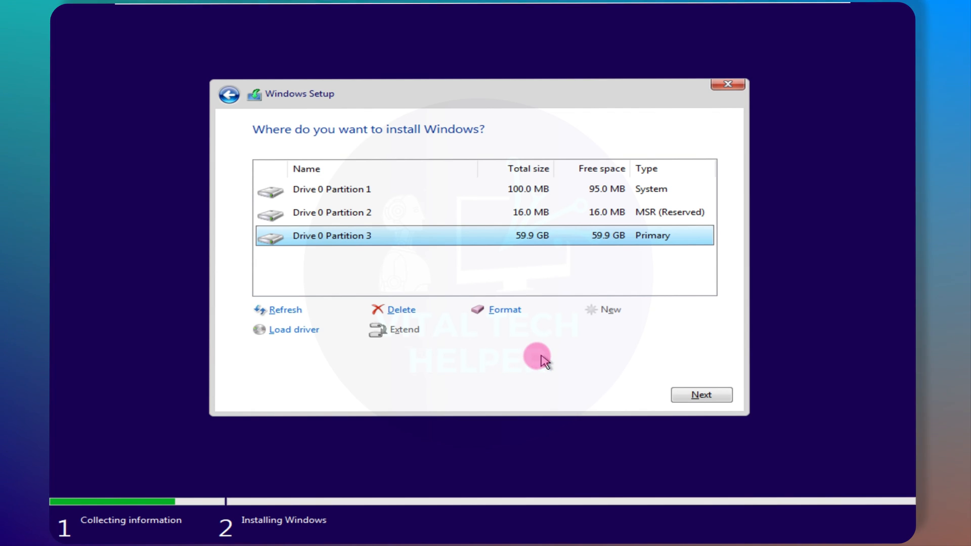
{"action": "mouse_move", "coordinate": [627, 382]}
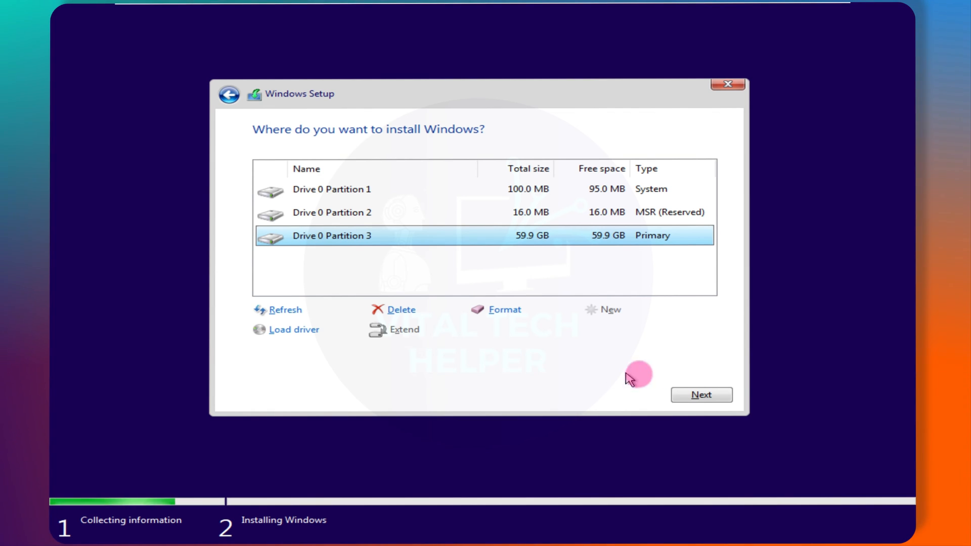
{"action": "left_click", "coordinate": [702, 395]}
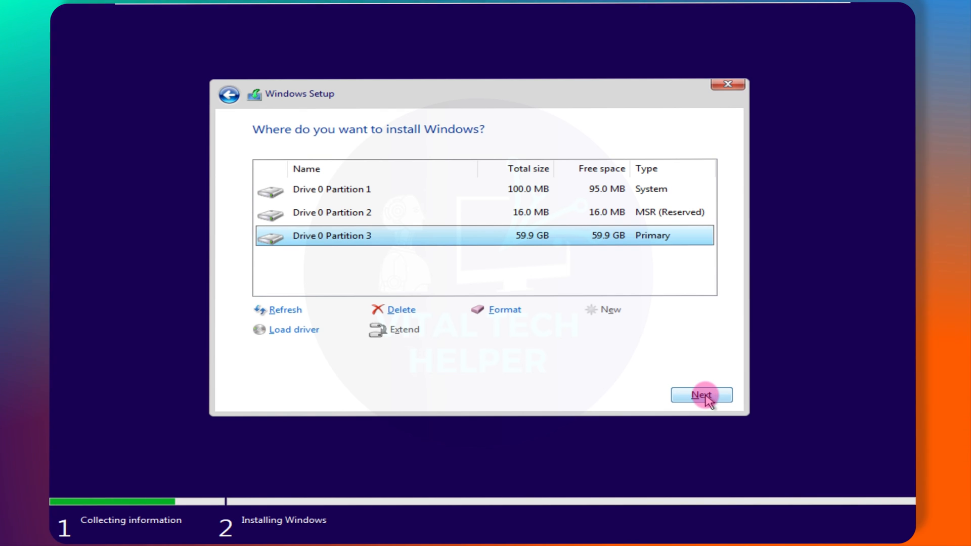
{"action": "left_click", "coordinate": [701, 394]}
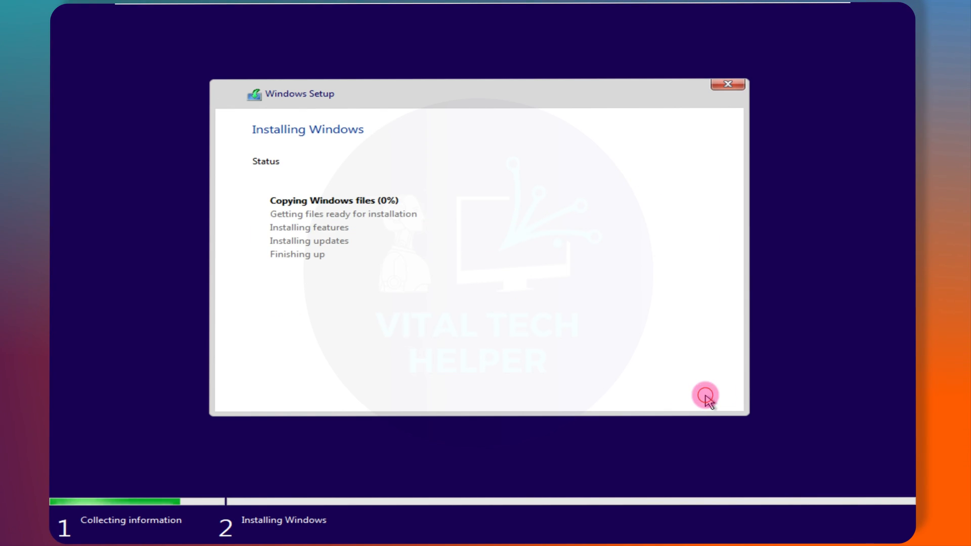
{"action": "mouse_move", "coordinate": [600, 363]}
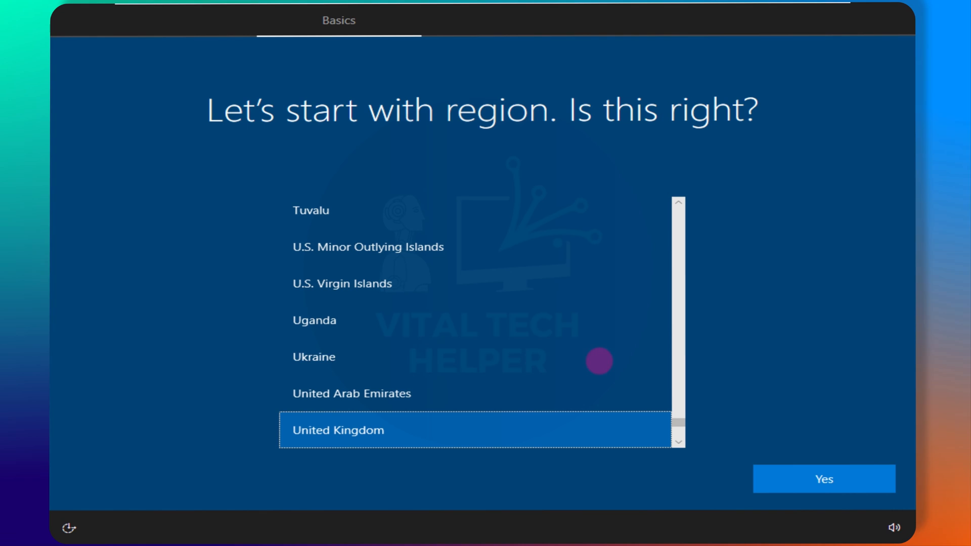
Confirm United Kingdom region and keyboard, skip a second layout, create a personal local account, accept privacy settings.
{"action": "left_click", "coordinate": [824, 479]}
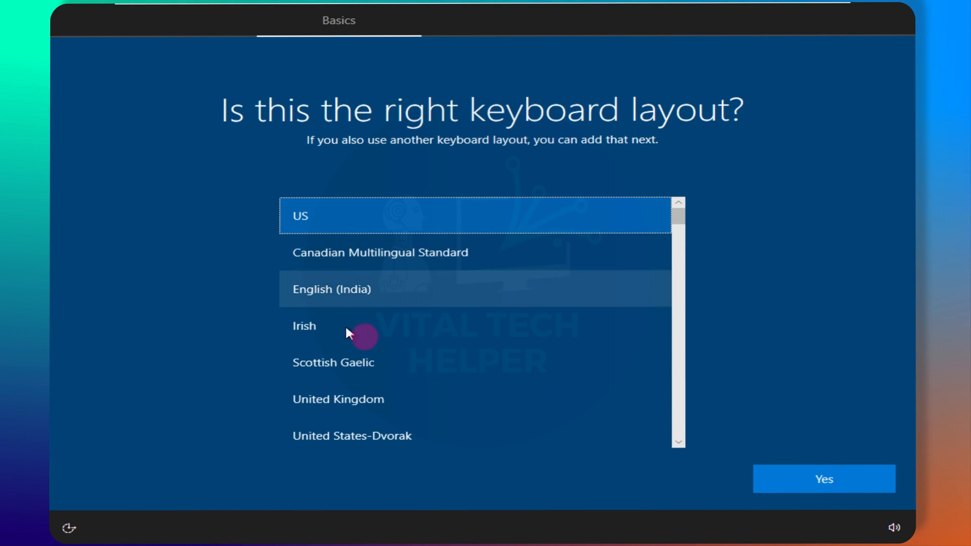
{"action": "left_click", "coordinate": [824, 479]}
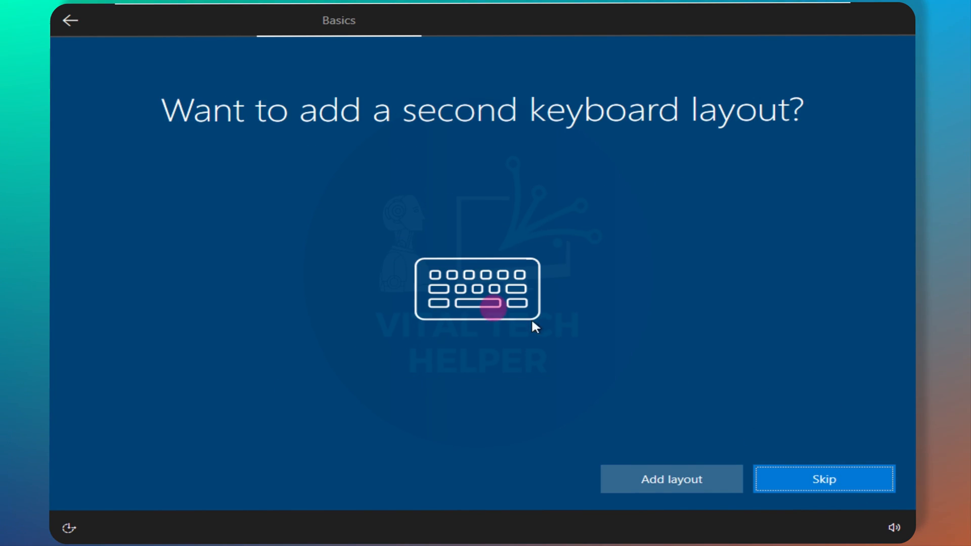
{"action": "left_click", "coordinate": [823, 480]}
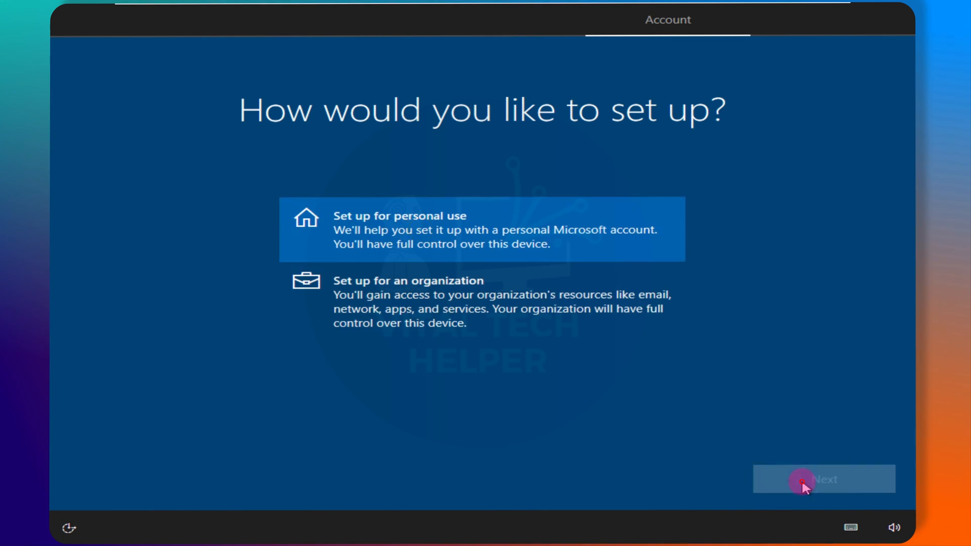
{"action": "left_click", "coordinate": [800, 483]}
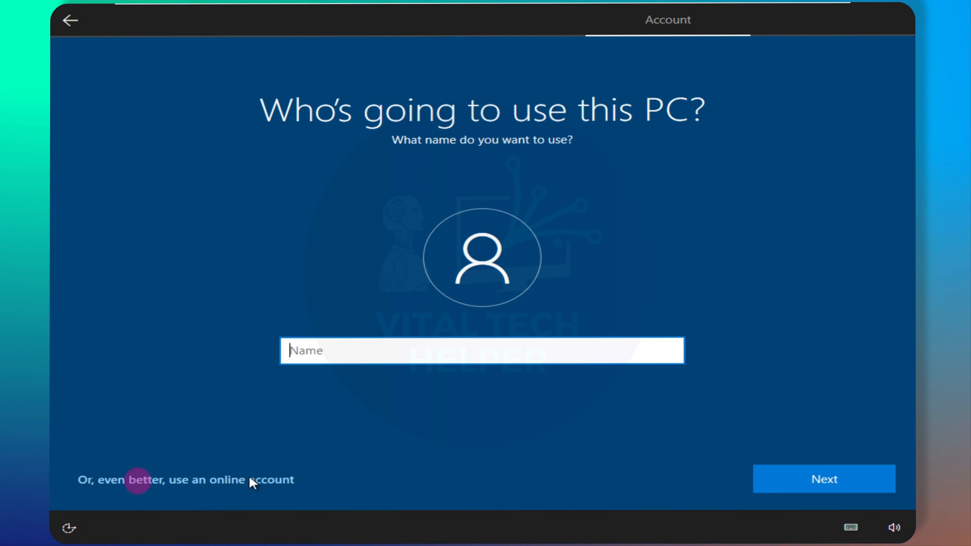
{"action": "left_click", "coordinate": [825, 492]}
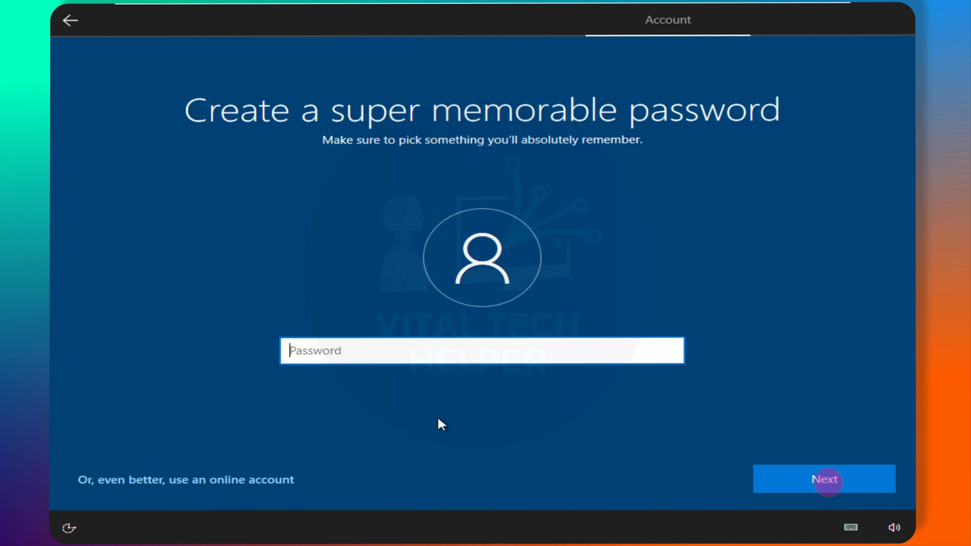
{"action": "left_click", "coordinate": [827, 487]}
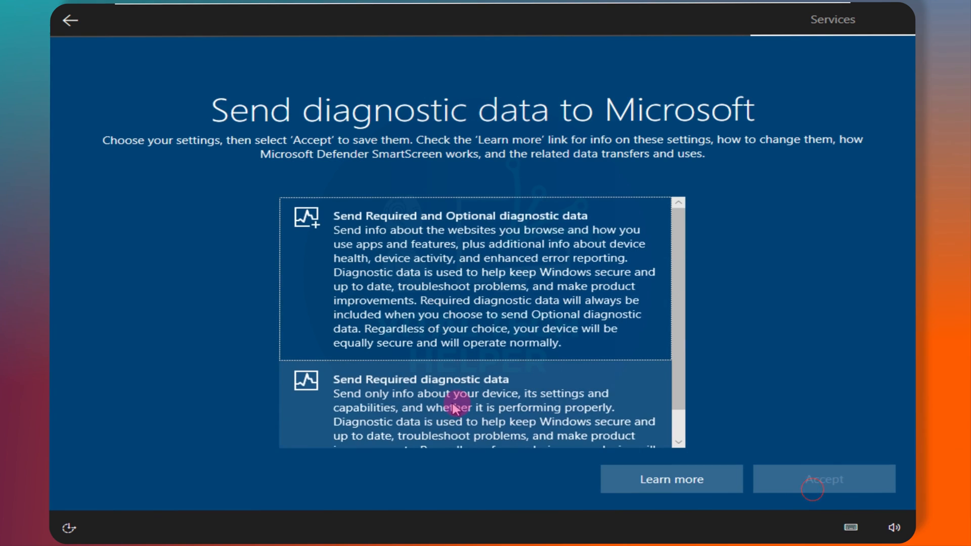
{"action": "left_click", "coordinate": [818, 480]}
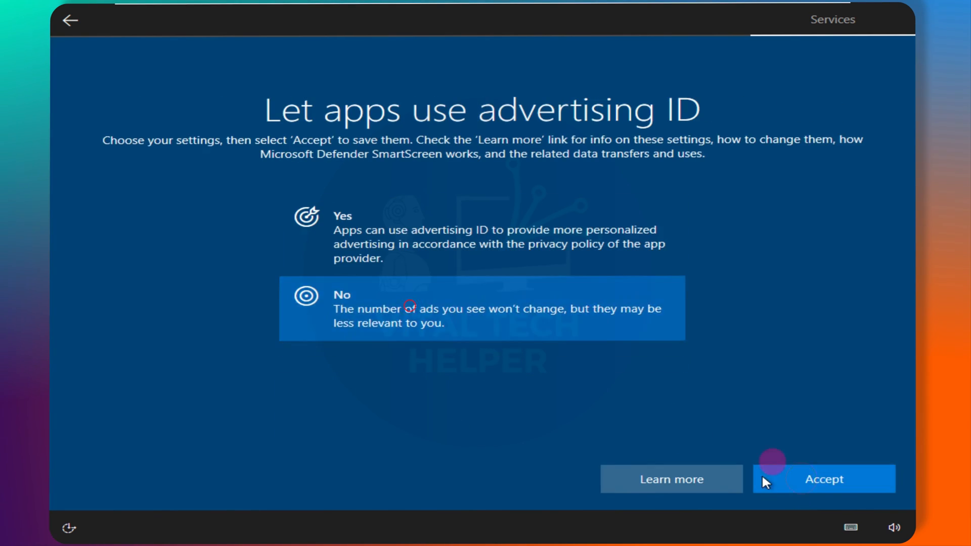
{"action": "left_click", "coordinate": [824, 479]}
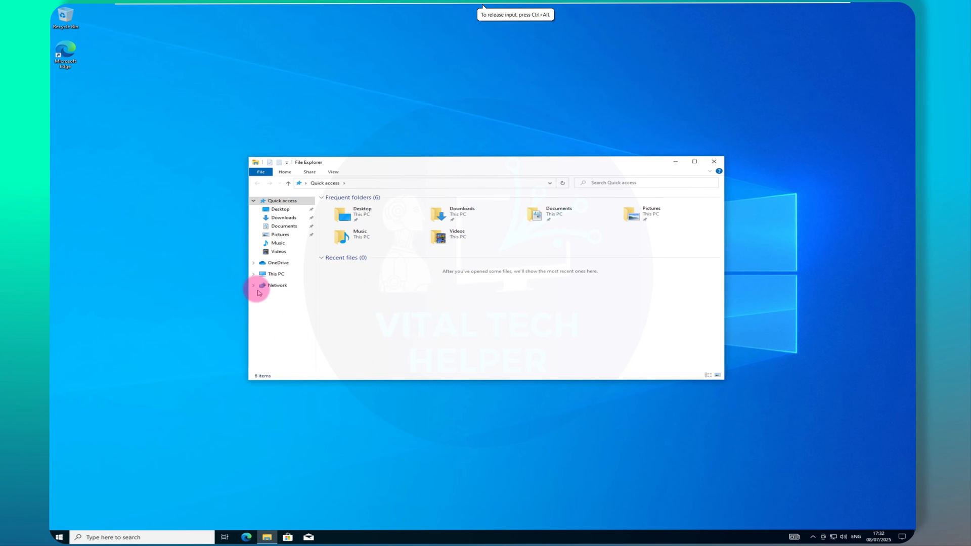
Mount the VMware Tools disc and run its installer from This PC with Typical setup.
{"action": "left_click", "coordinate": [189, 10]}
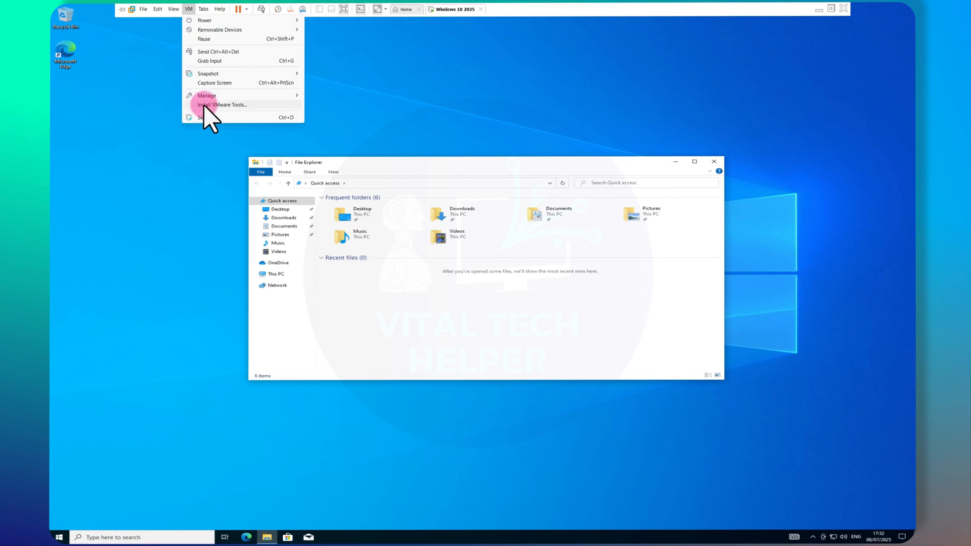
{"action": "left_click", "coordinate": [222, 105]}
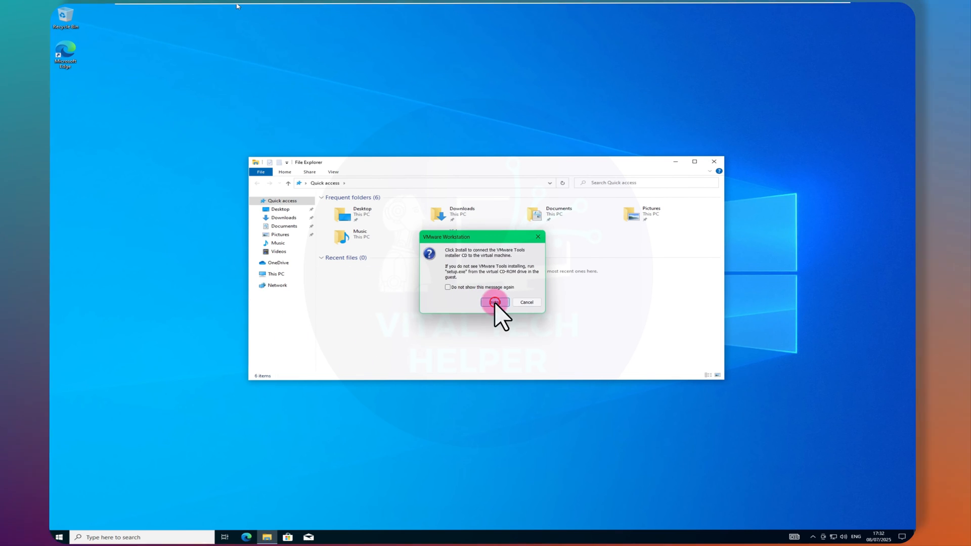
{"action": "left_click", "coordinate": [495, 302]}
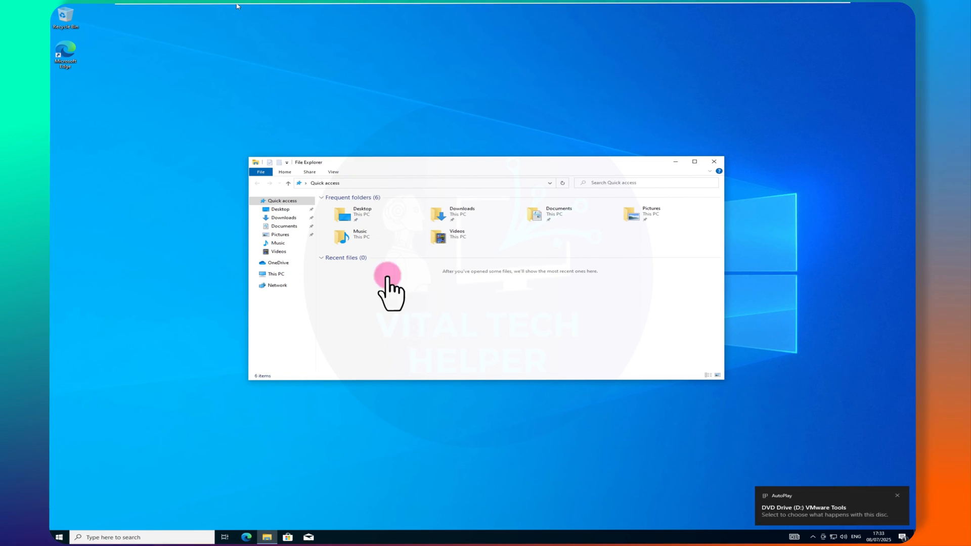
{"action": "left_click", "coordinate": [276, 273]}
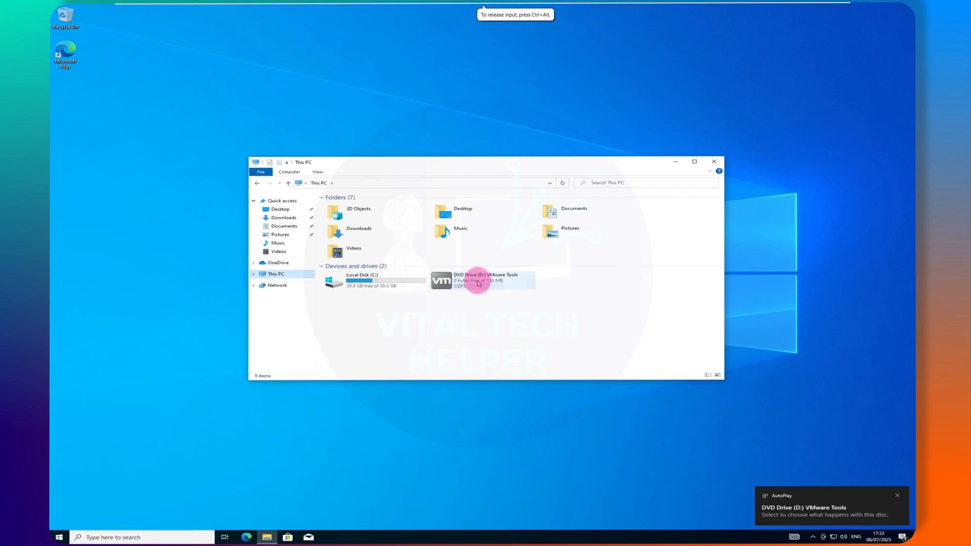
{"action": "double_click", "coordinate": [480, 281]}
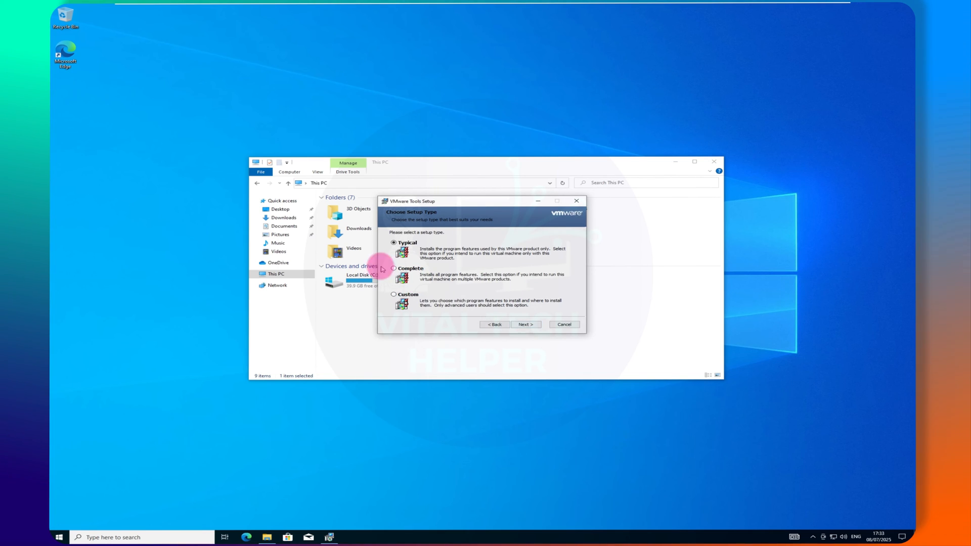
{"action": "left_click", "coordinate": [526, 324]}
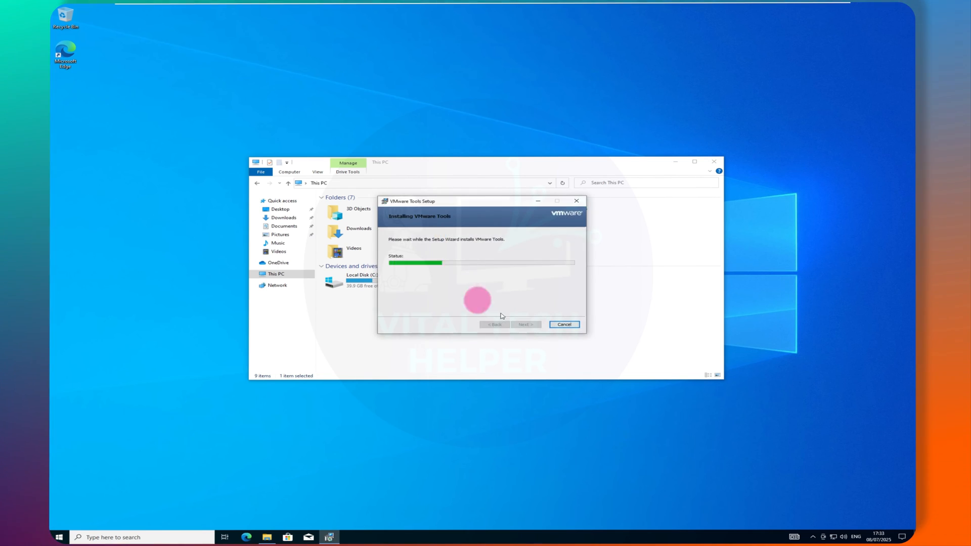
{"action": "mouse_move", "coordinate": [495, 369]}
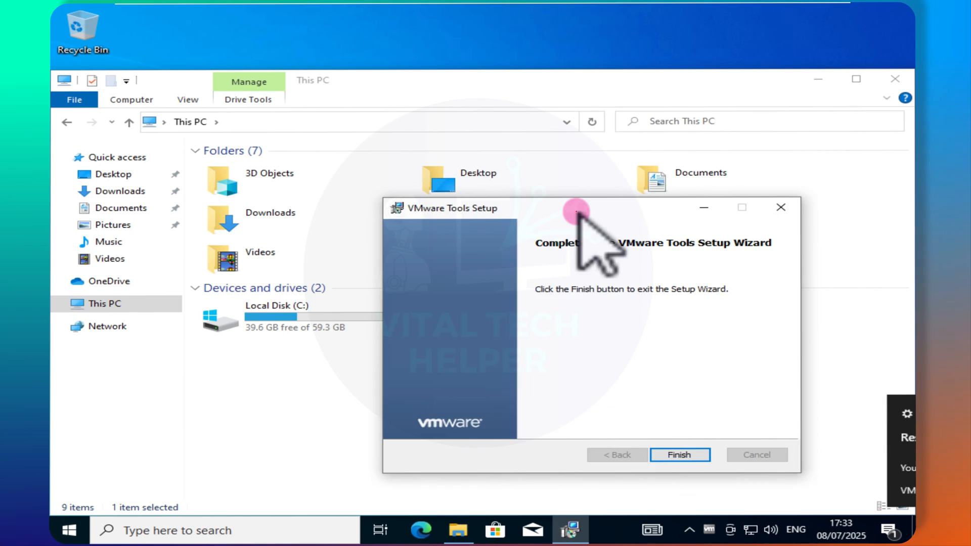
Finish VMware Tools setup, restart the guest, and close Settings showing 2560 × 1600.
{"action": "left_click", "coordinate": [679, 455]}
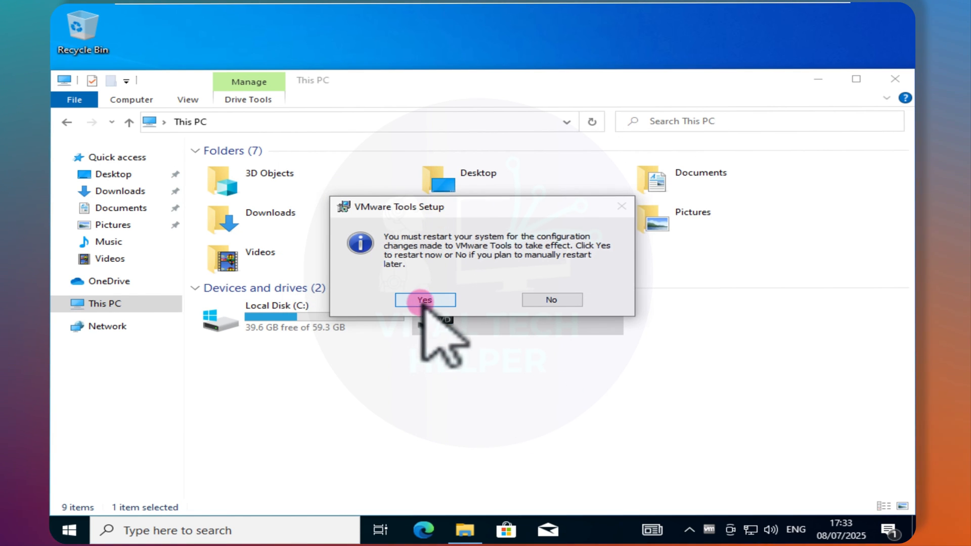
{"action": "left_click", "coordinate": [424, 299]}
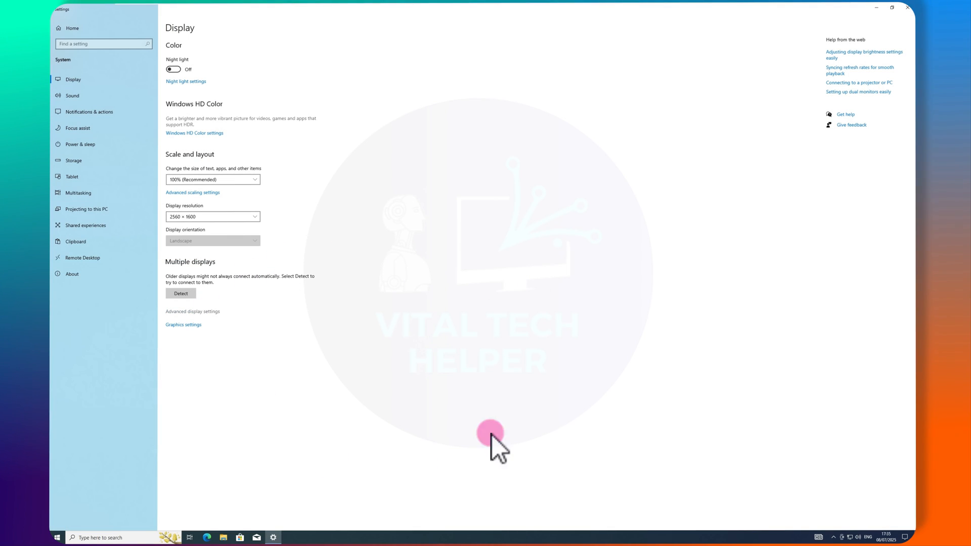
{"action": "left_click", "coordinate": [904, 9]}
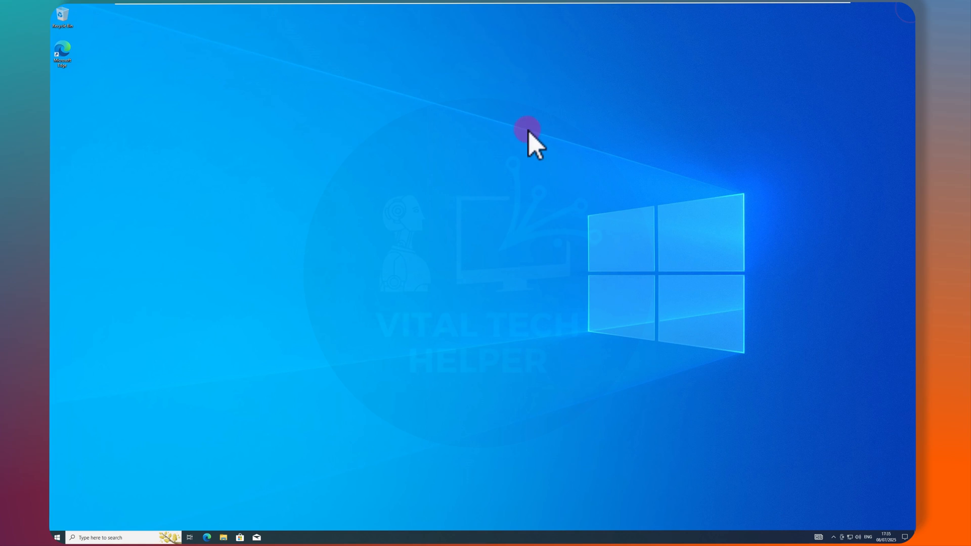
{"action": "mouse_move", "coordinate": [460, 384]}
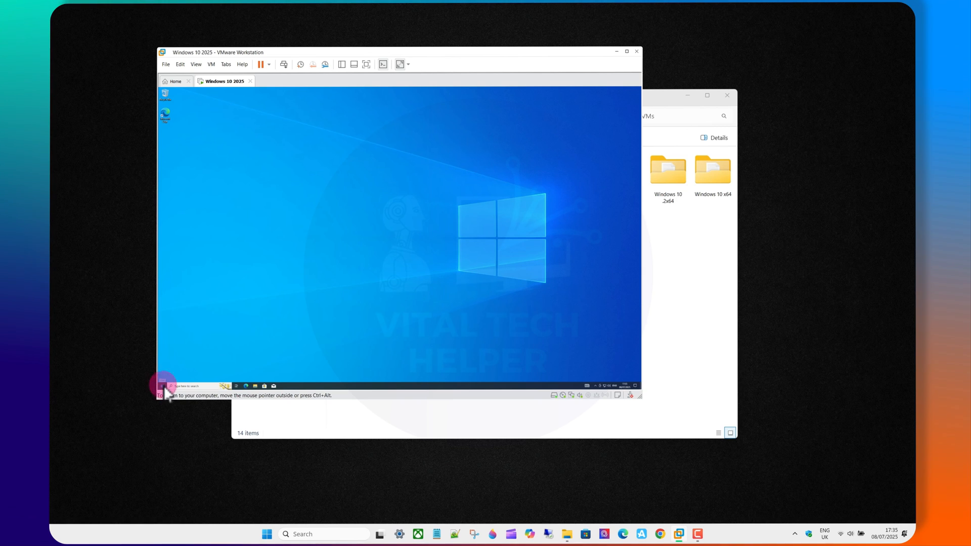
Shut down the Windows 10 guest from the Start menu's power options.
{"action": "left_click", "coordinate": [163, 385]}
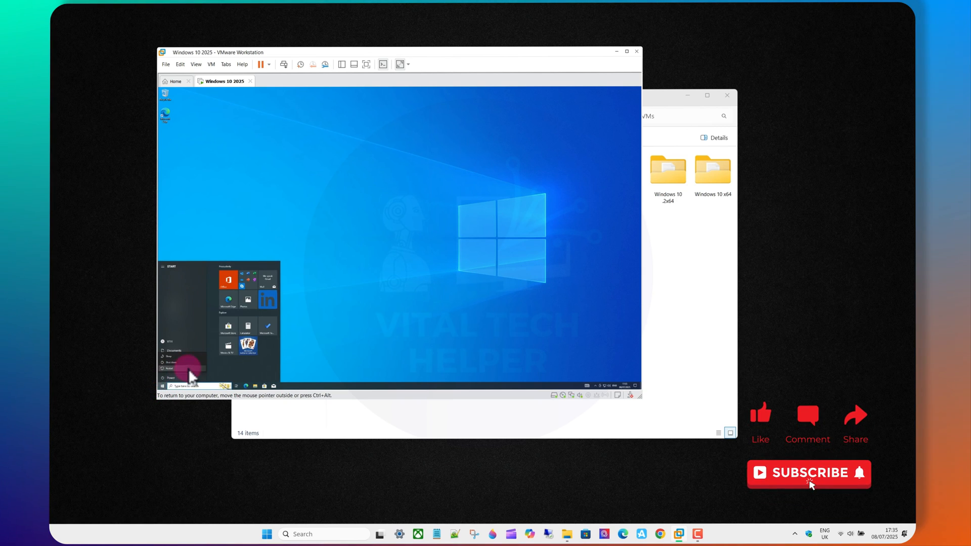
{"action": "left_click", "coordinate": [169, 366]}
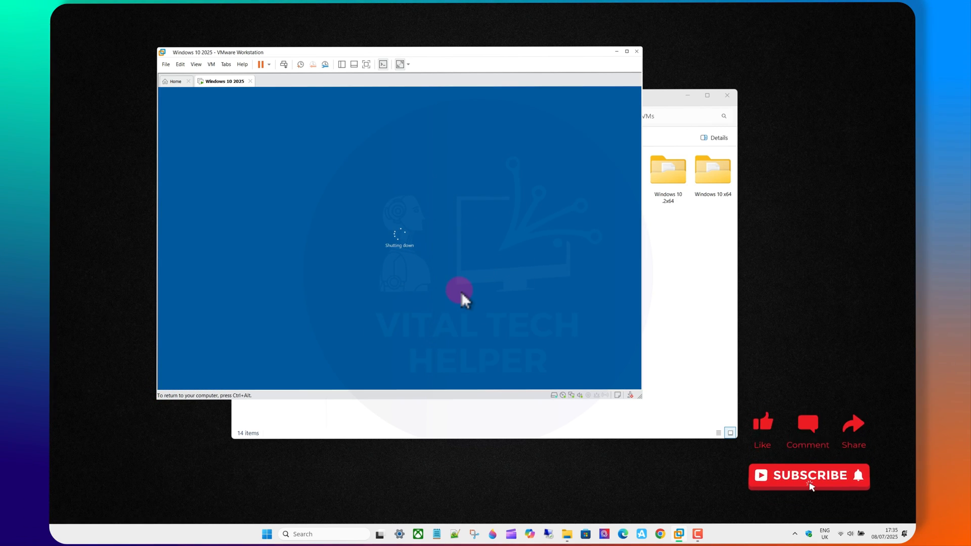